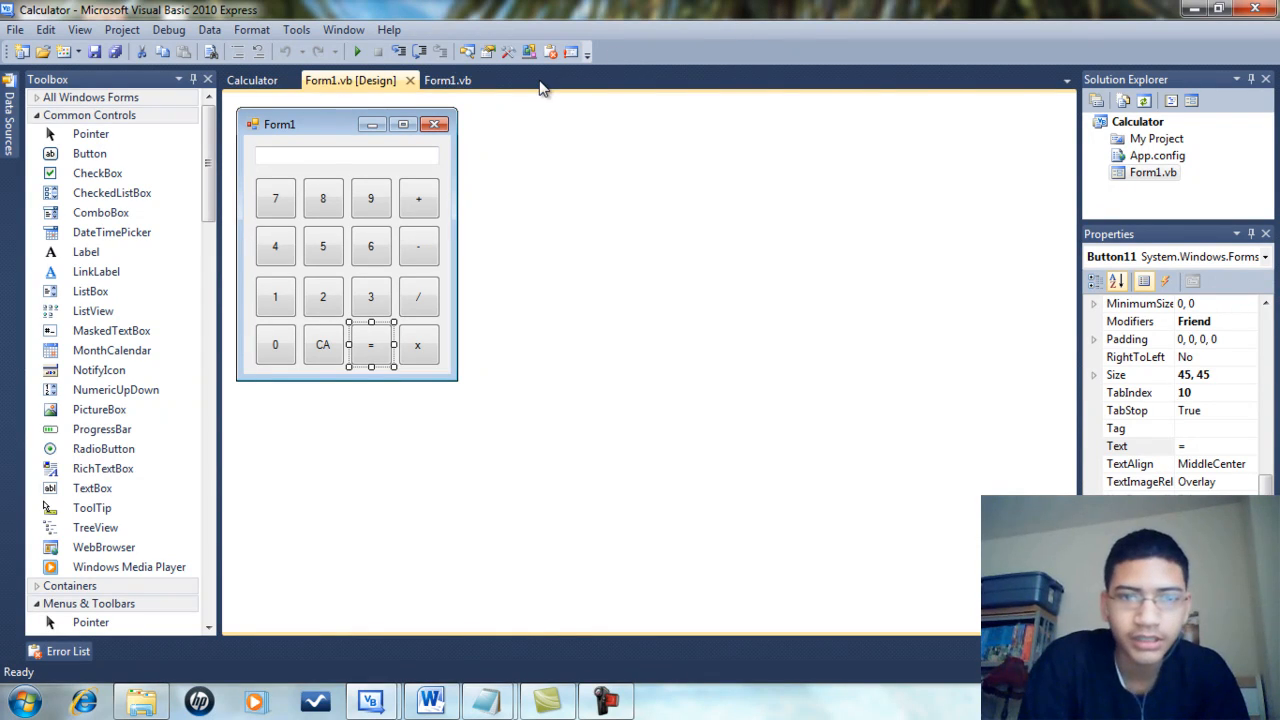
# Review the calculator form's buttons, including the 0 and equals buttons, then view their code
pyautogui.click(344, 140)
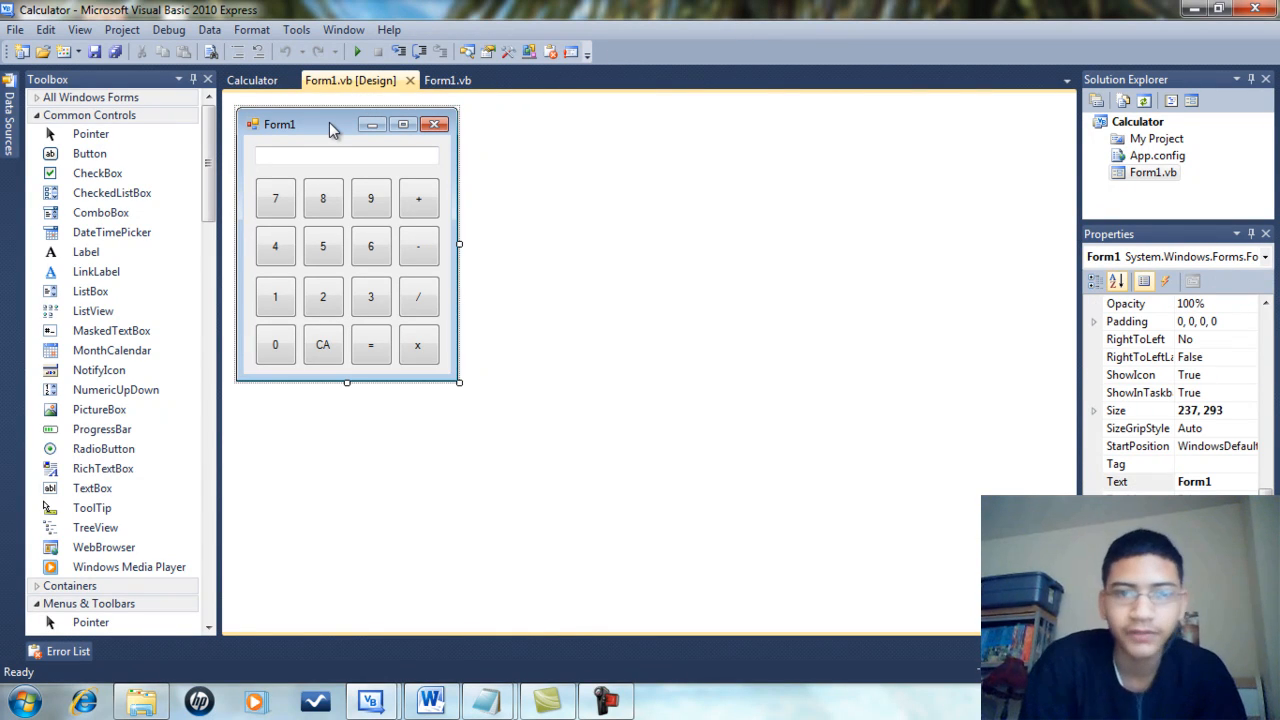
pyautogui.moveTo(668, 140)
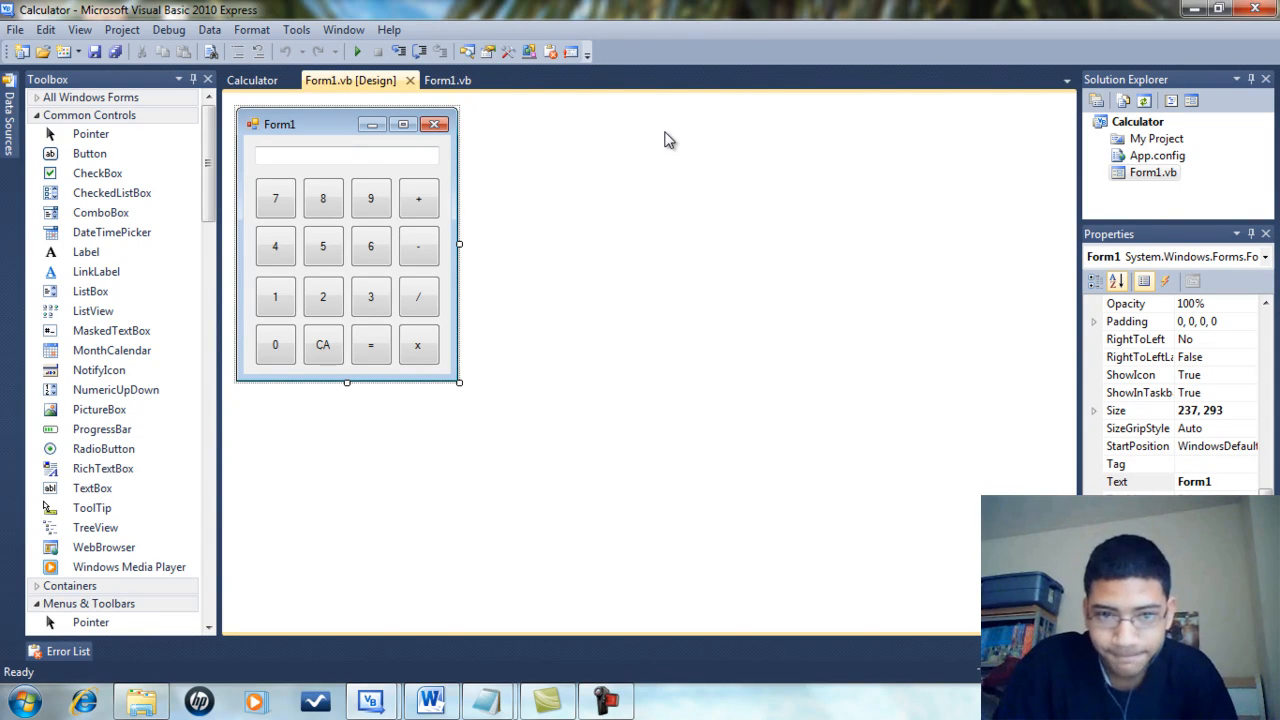
pyautogui.moveTo(468, 218)
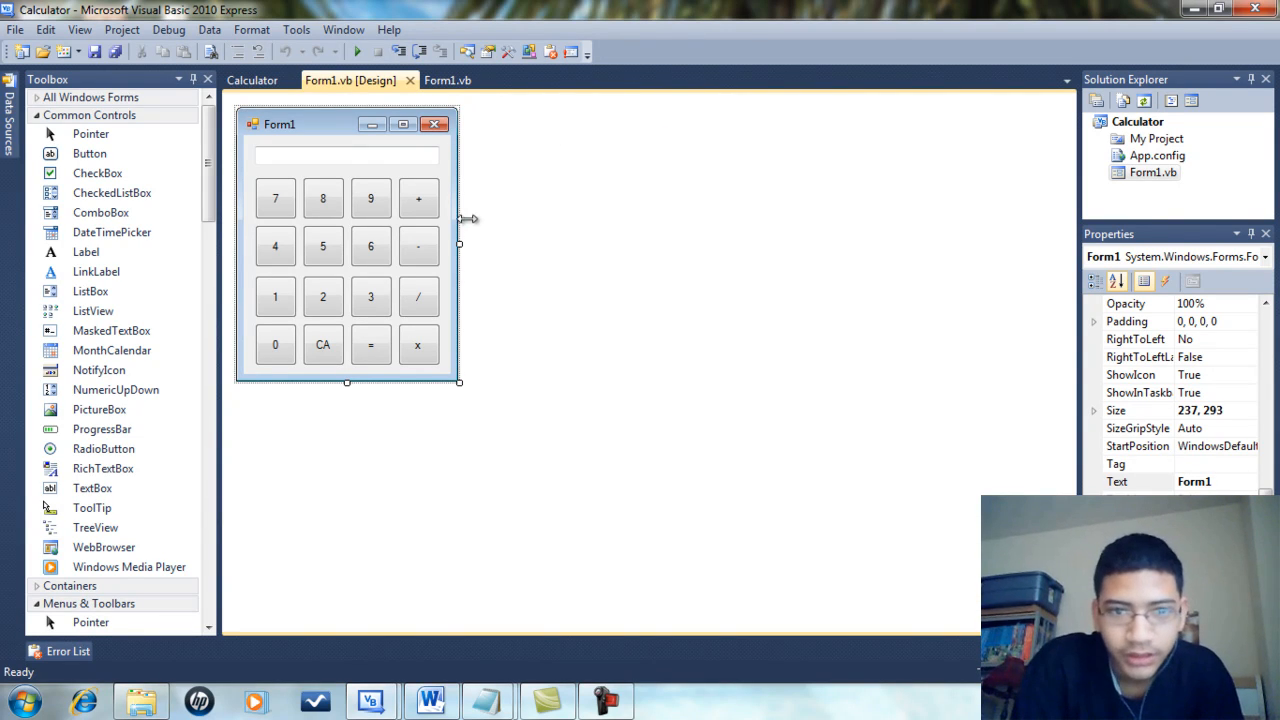
pyautogui.moveTo(576, 124)
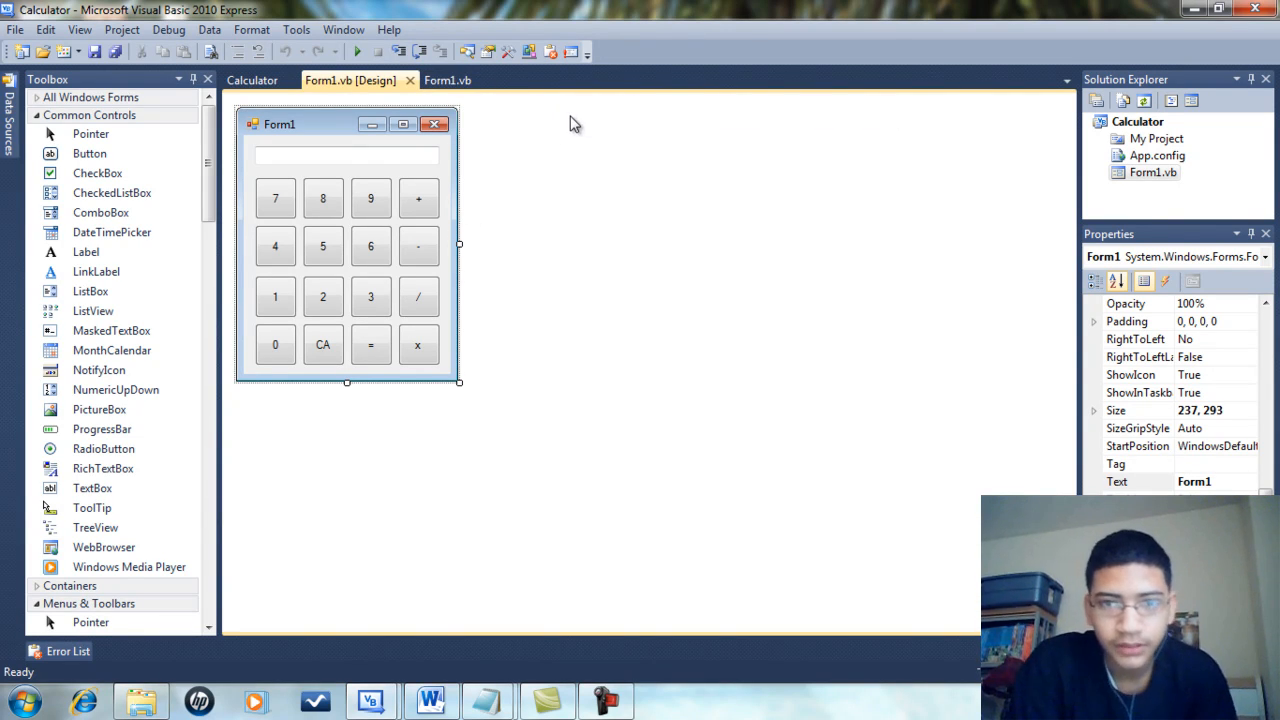
pyautogui.moveTo(336, 148)
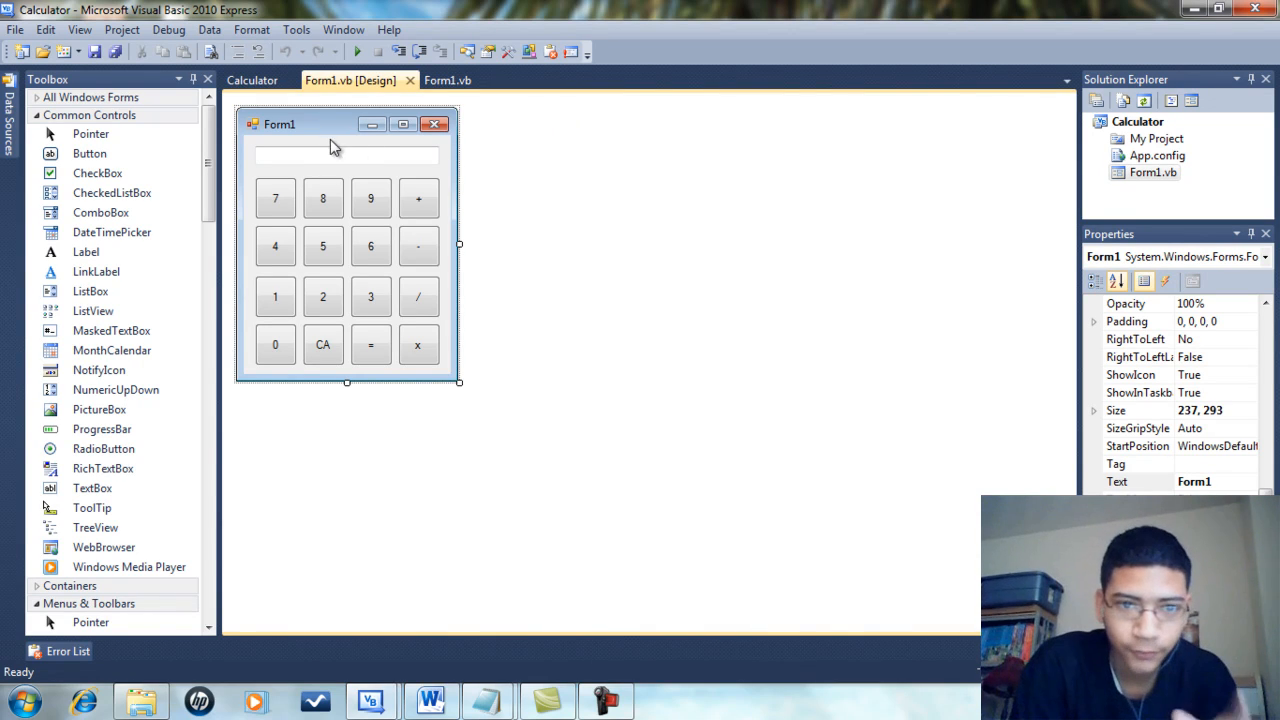
pyautogui.moveTo(320, 154)
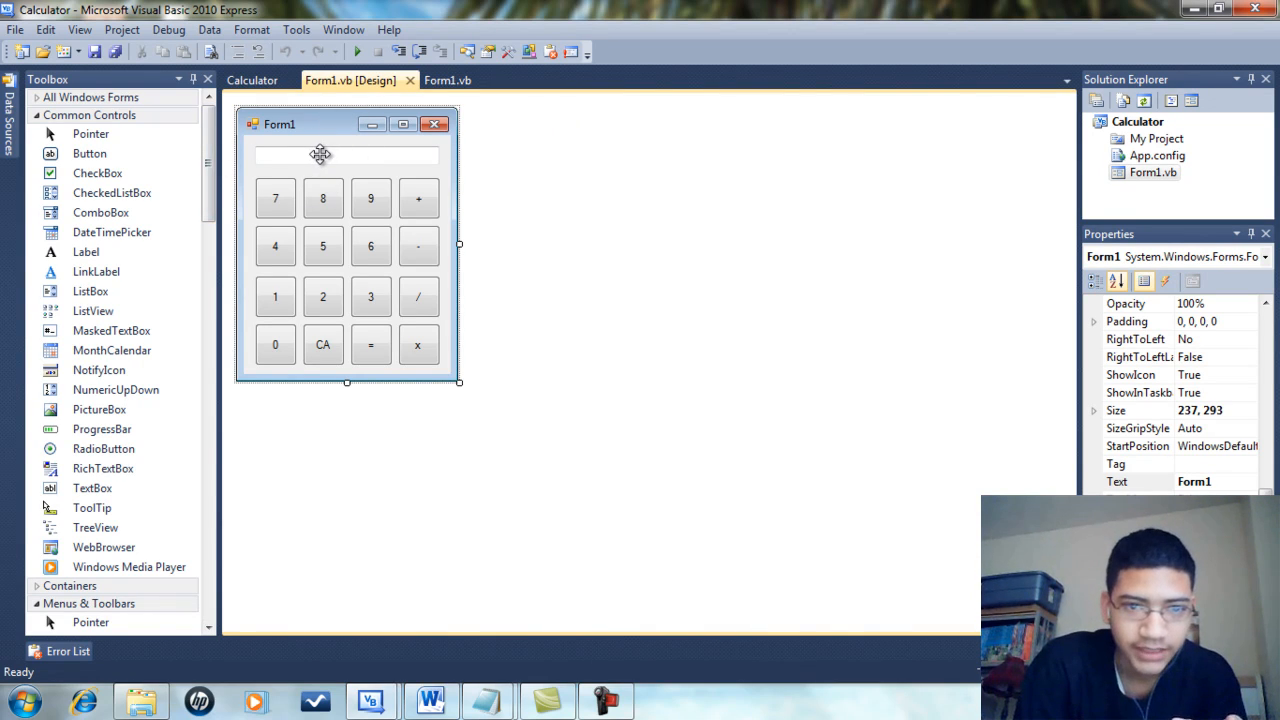
pyautogui.moveTo(480, 260)
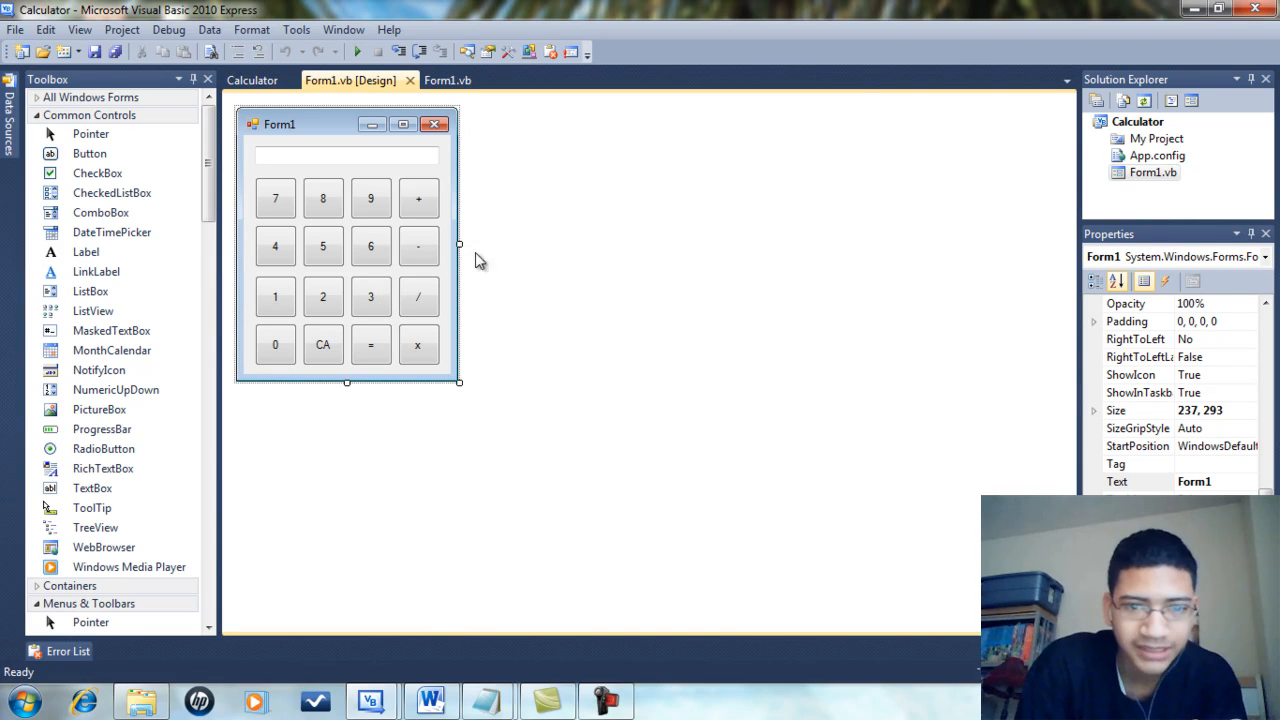
pyautogui.moveTo(278, 292)
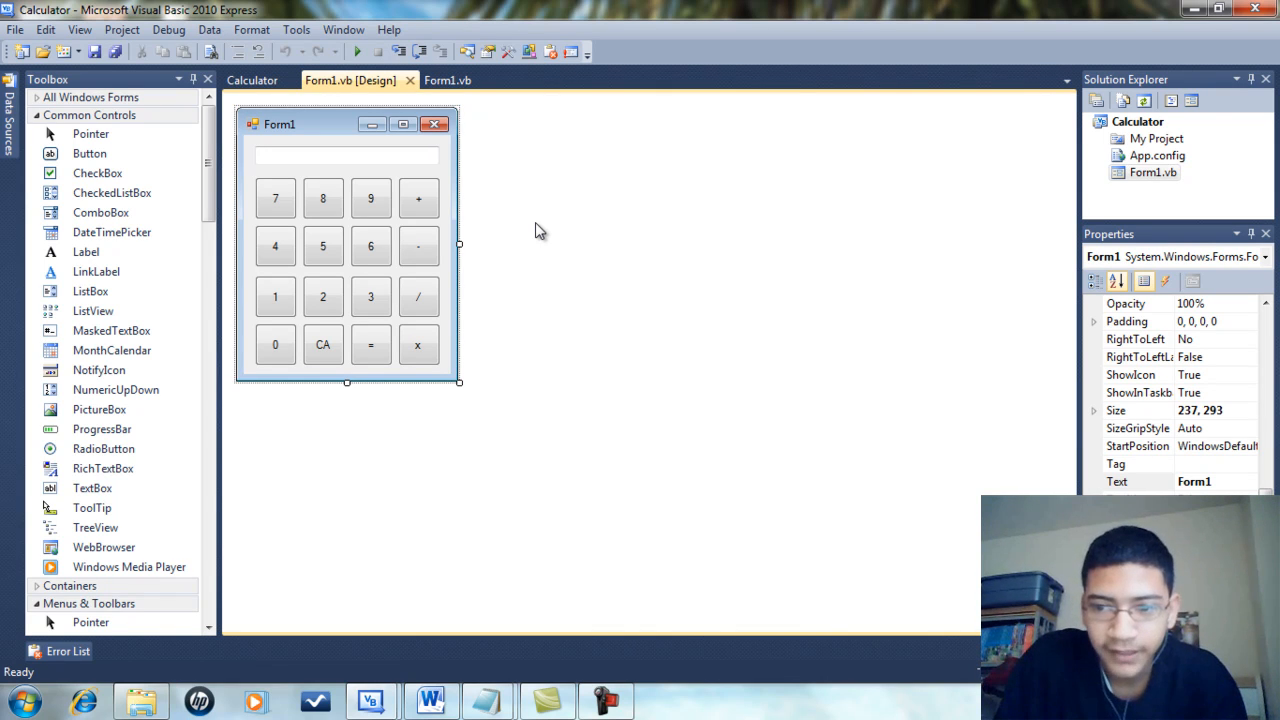
pyautogui.moveTo(310, 332)
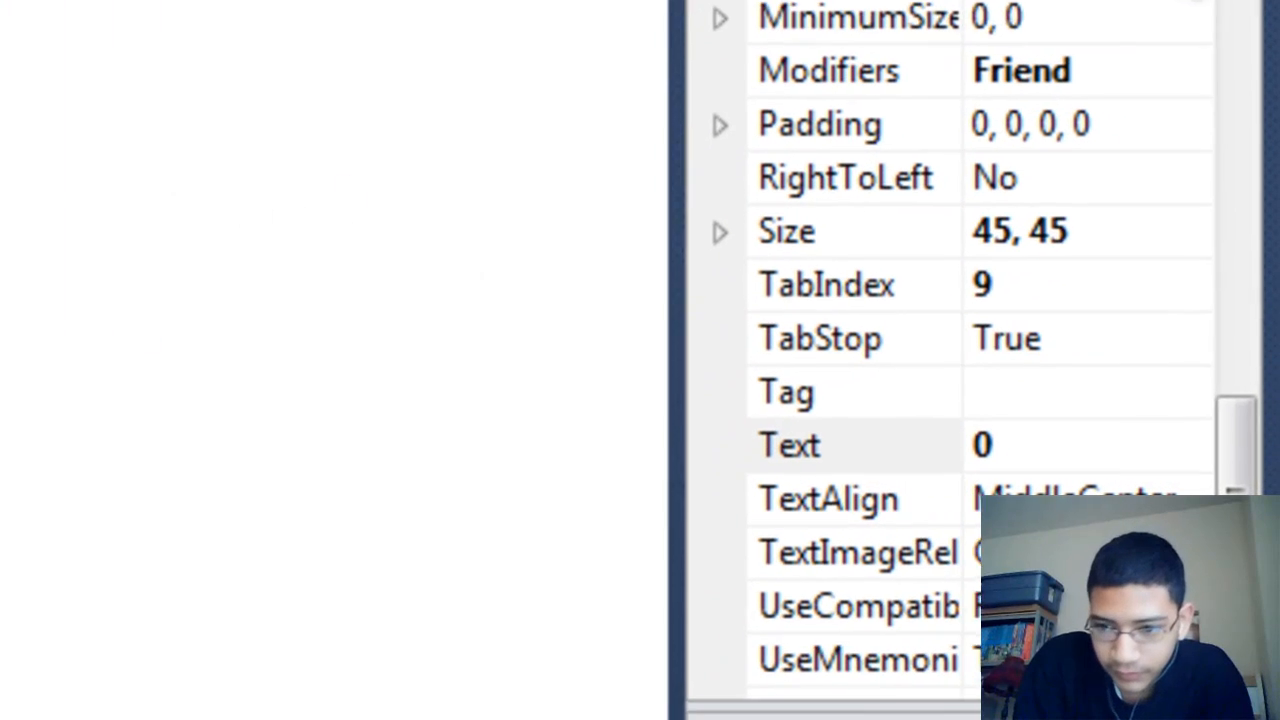
pyautogui.click(788, 444)
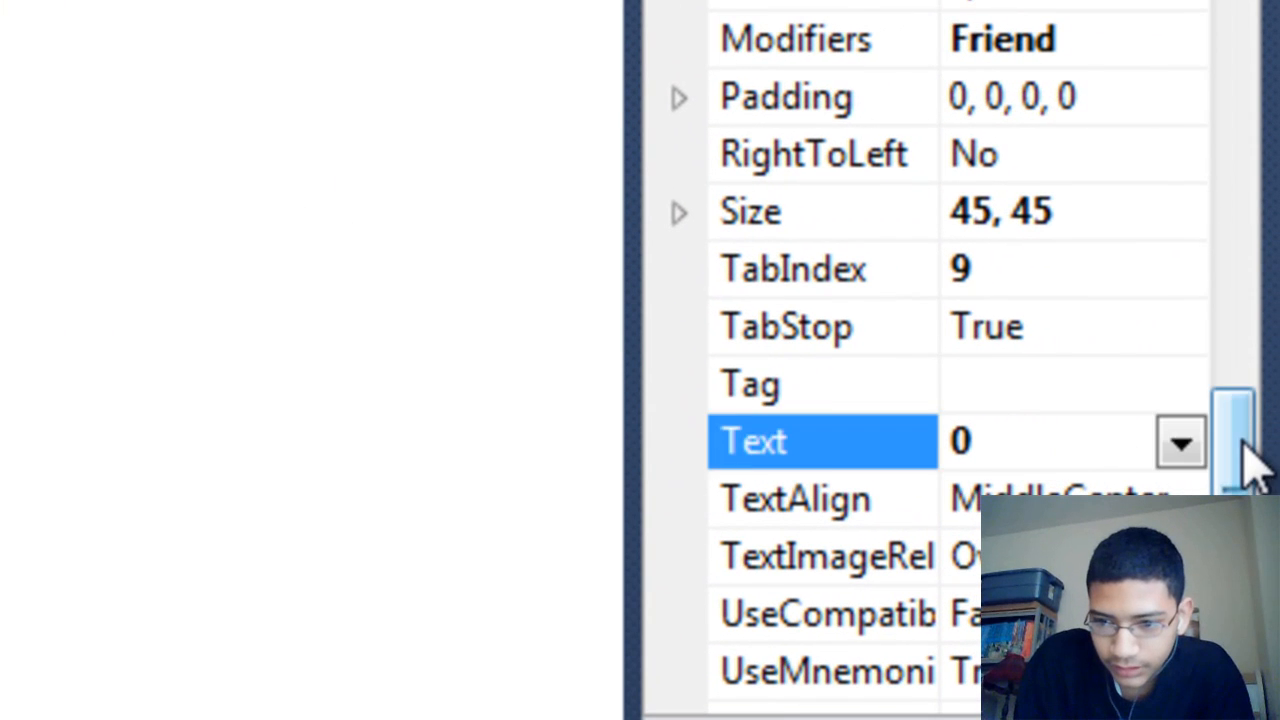
pyautogui.scroll(-3)
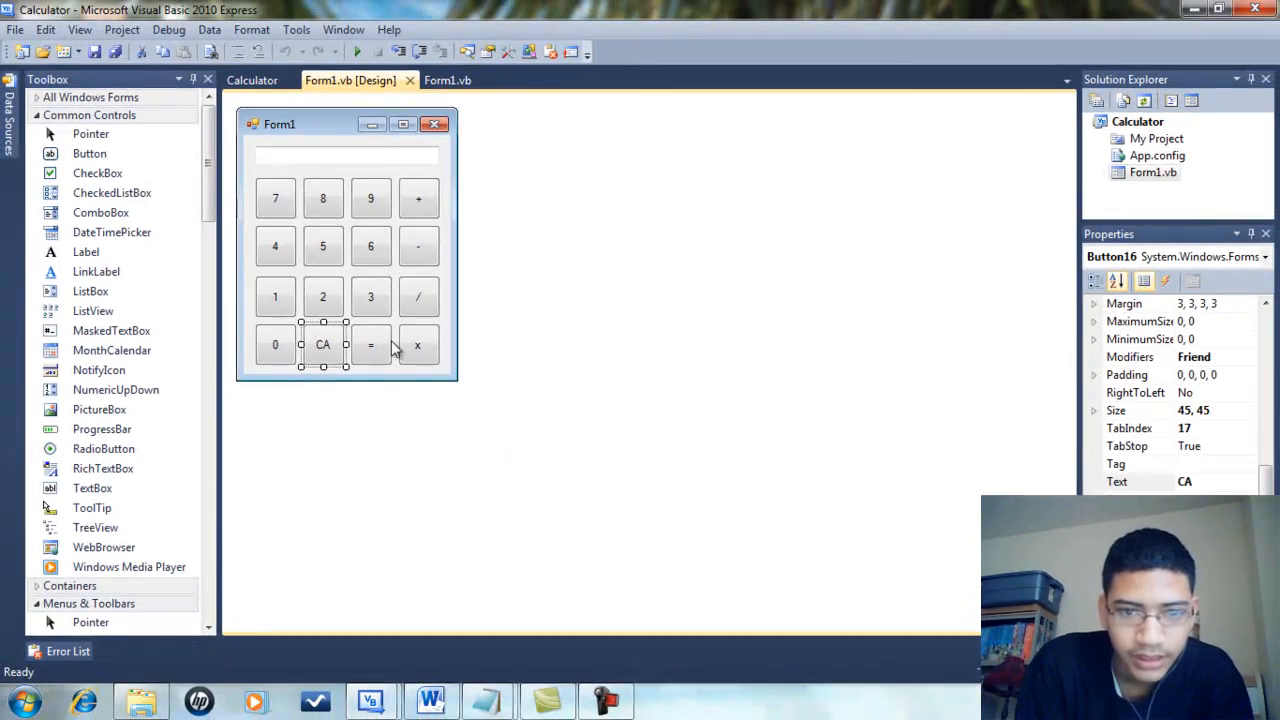
pyautogui.moveTo(418, 296)
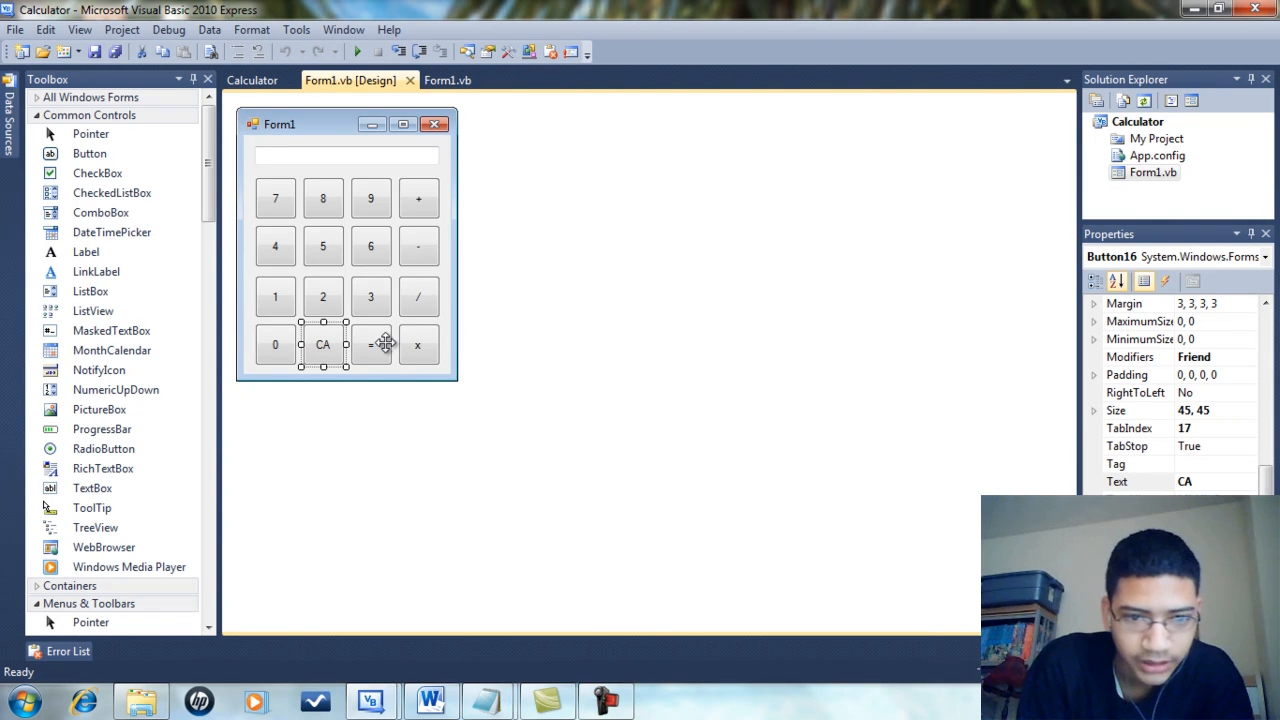
pyautogui.click(372, 344)
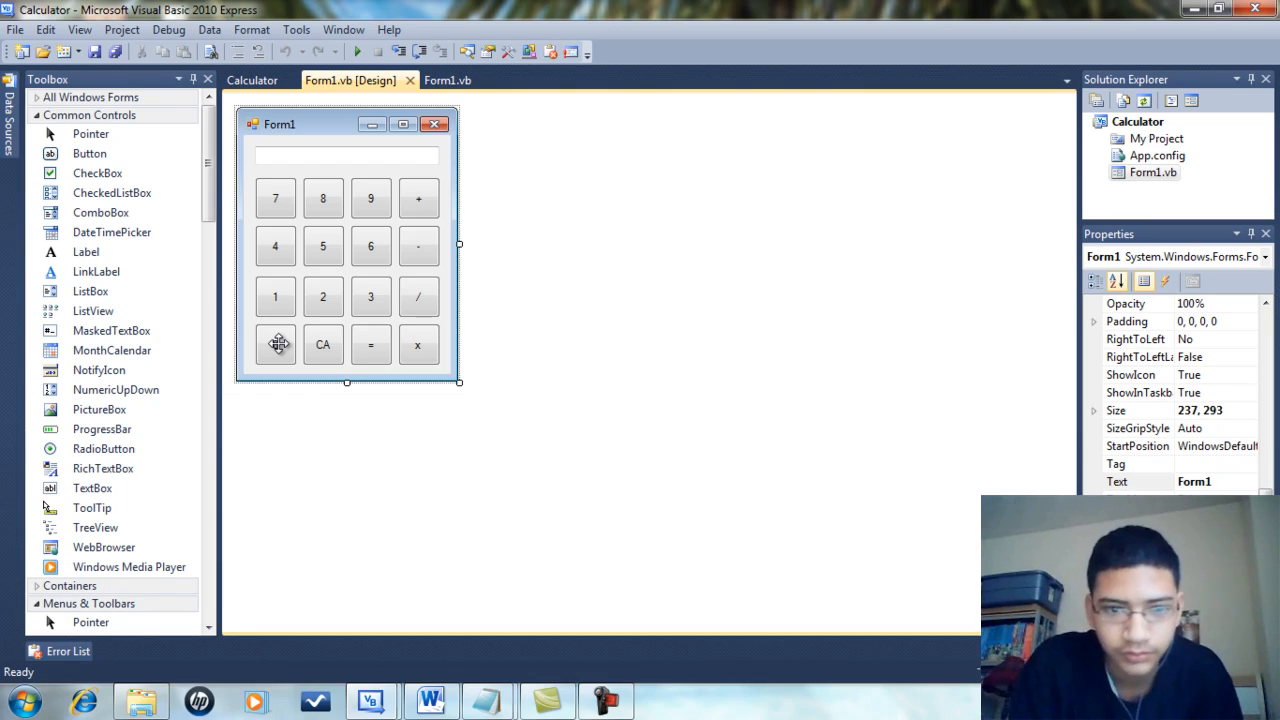
pyautogui.click(448, 80)
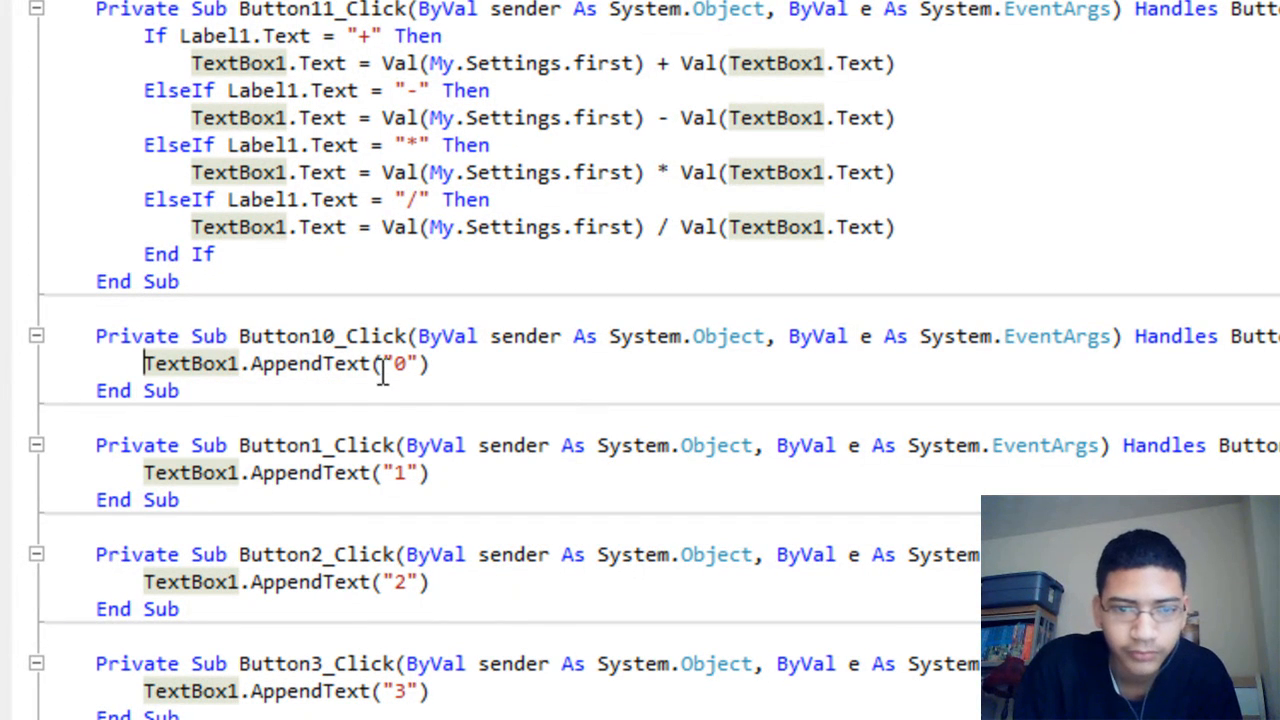
pyautogui.moveTo(458, 388)
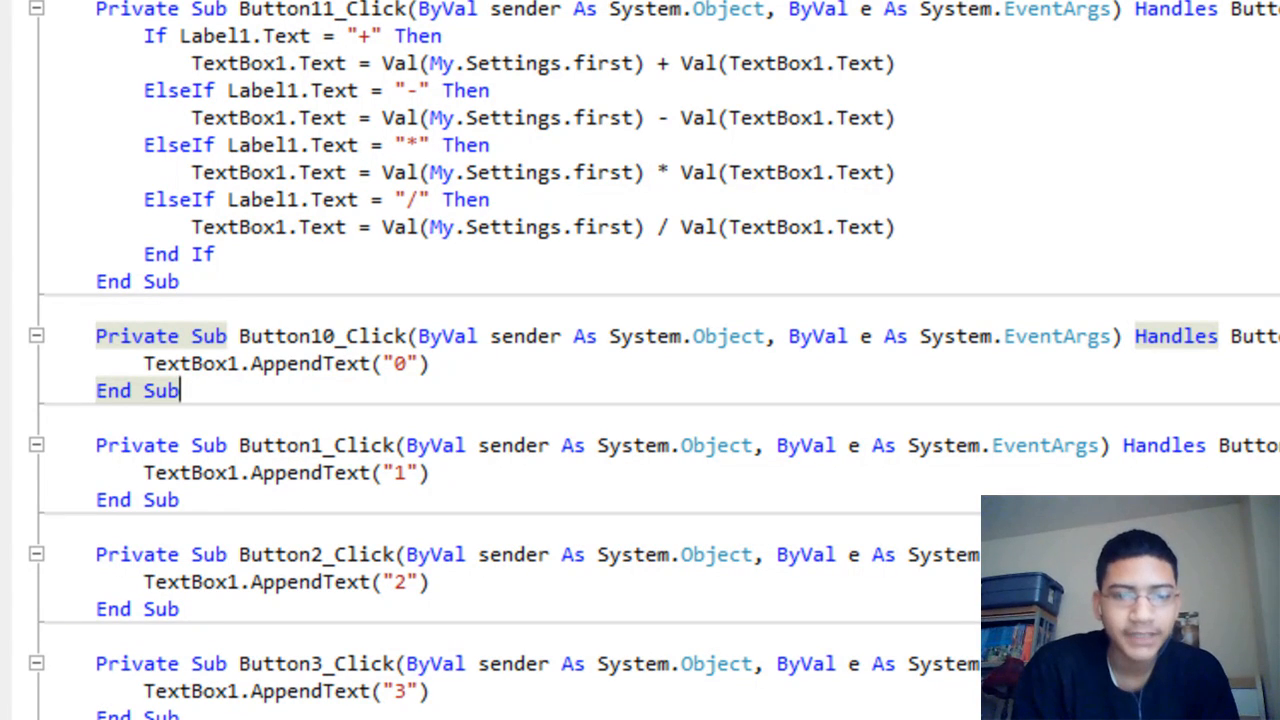
pyautogui.moveTo(412, 380)
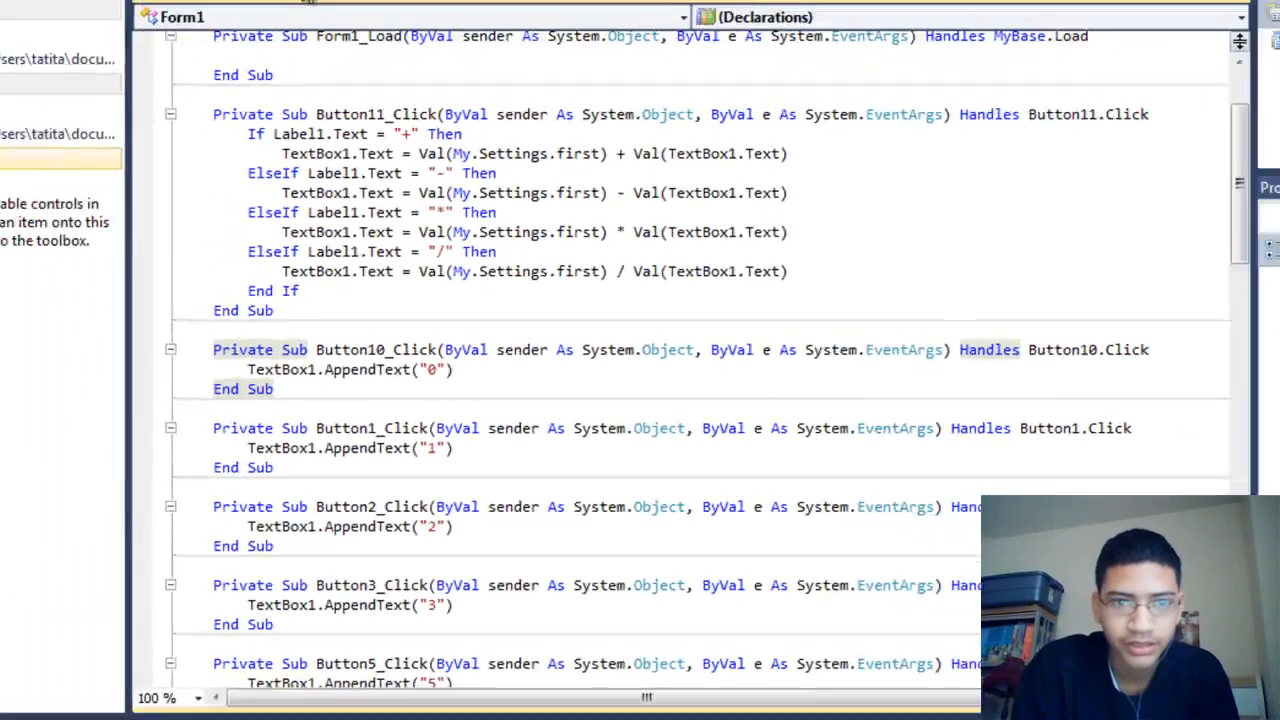
# Alternate between the form designer and the operator handlers that set Label1, store My.Settings.first and clear TextBox1
pyautogui.click(350, 80)
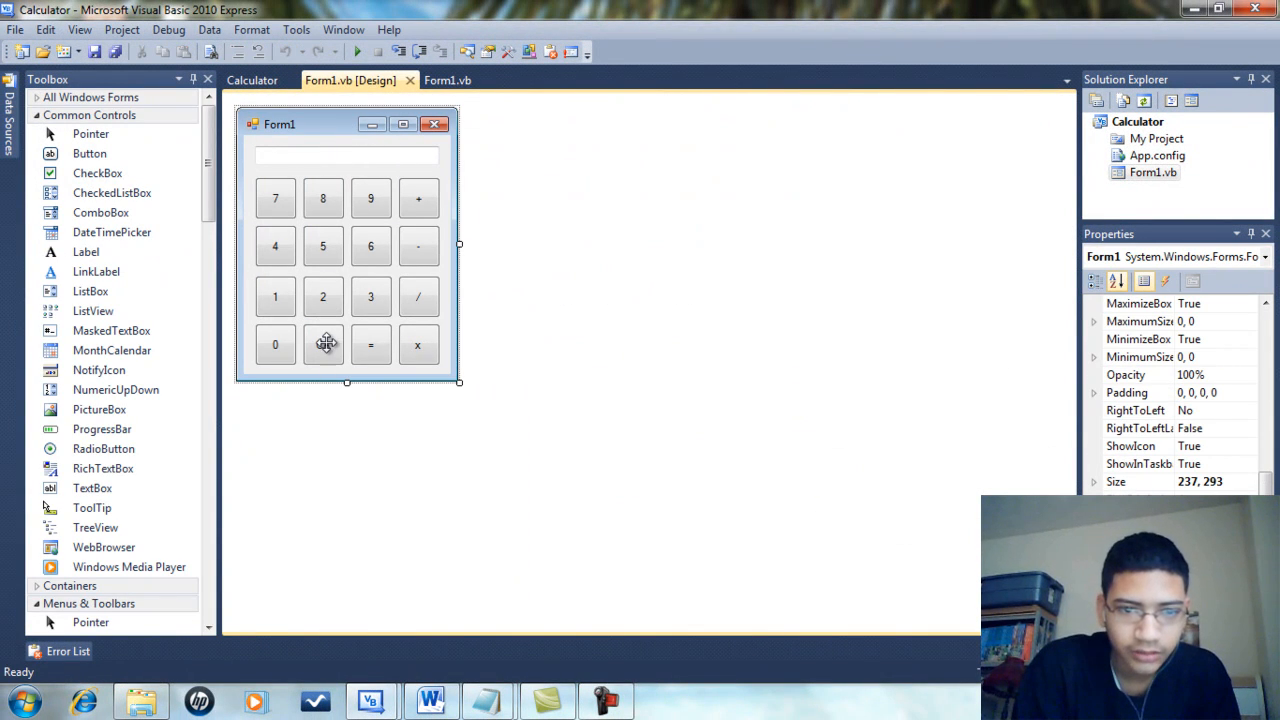
pyautogui.click(448, 80)
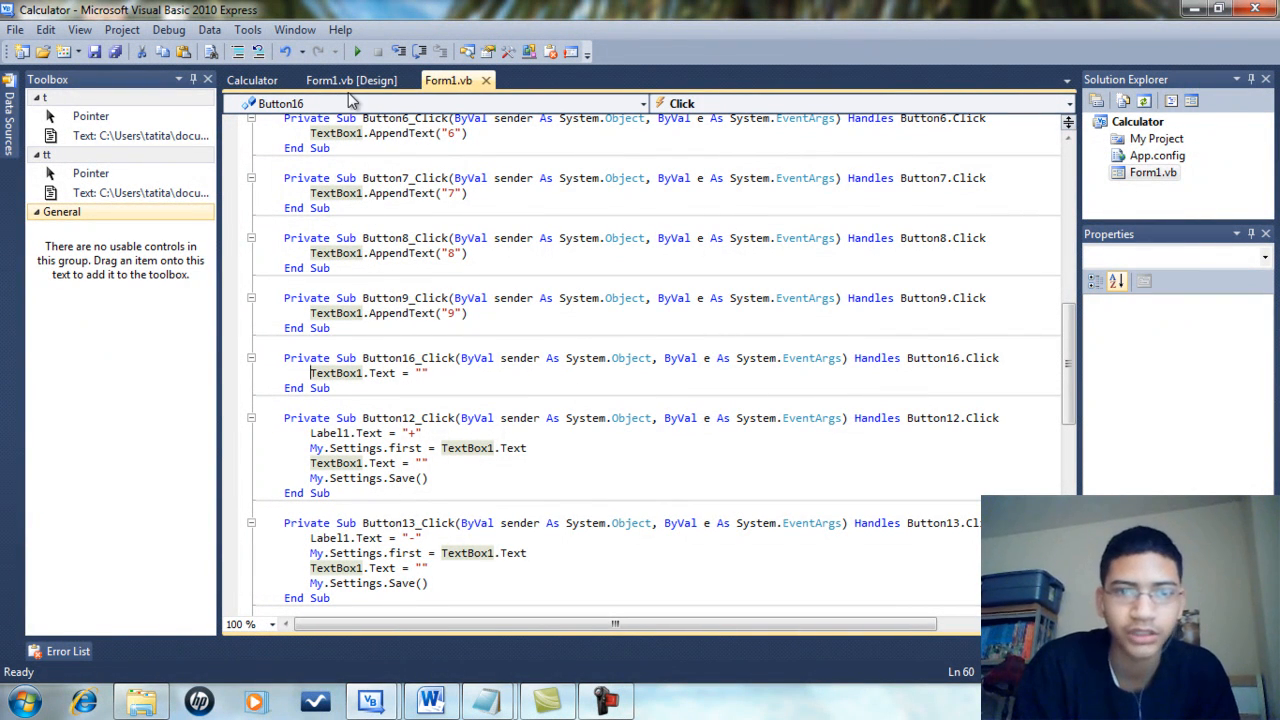
pyautogui.click(348, 80)
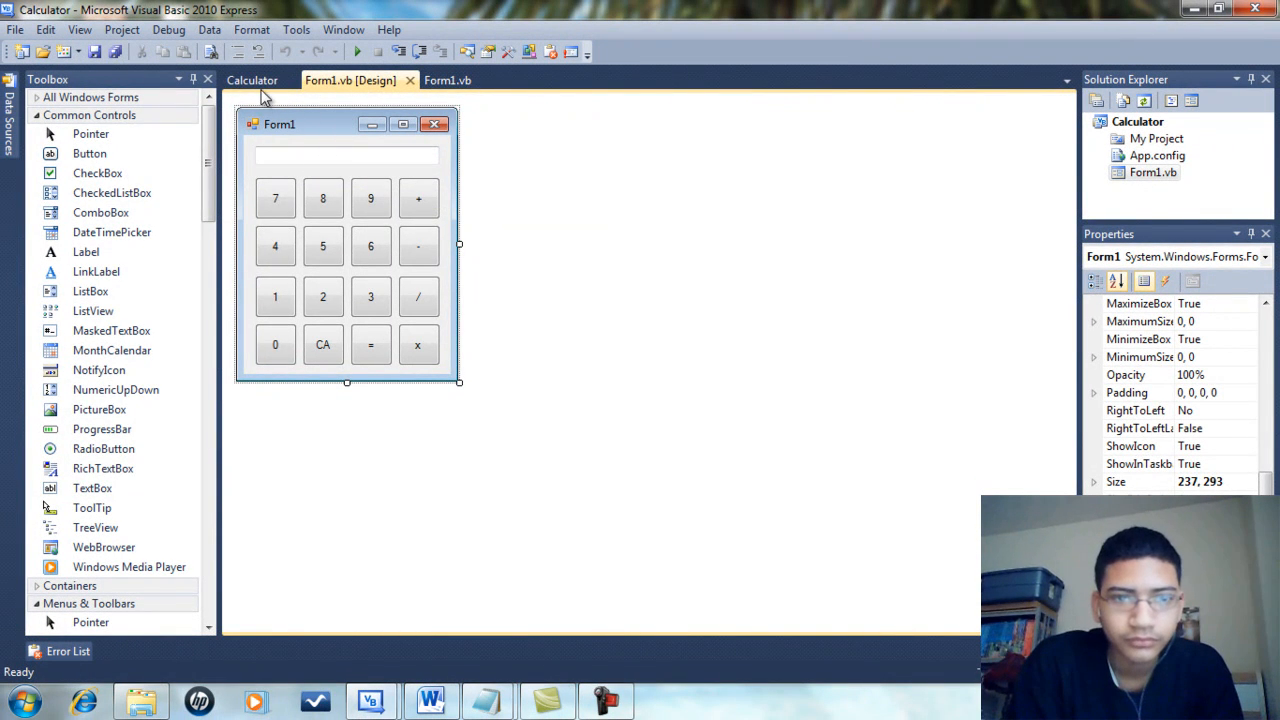
pyautogui.moveTo(336, 128)
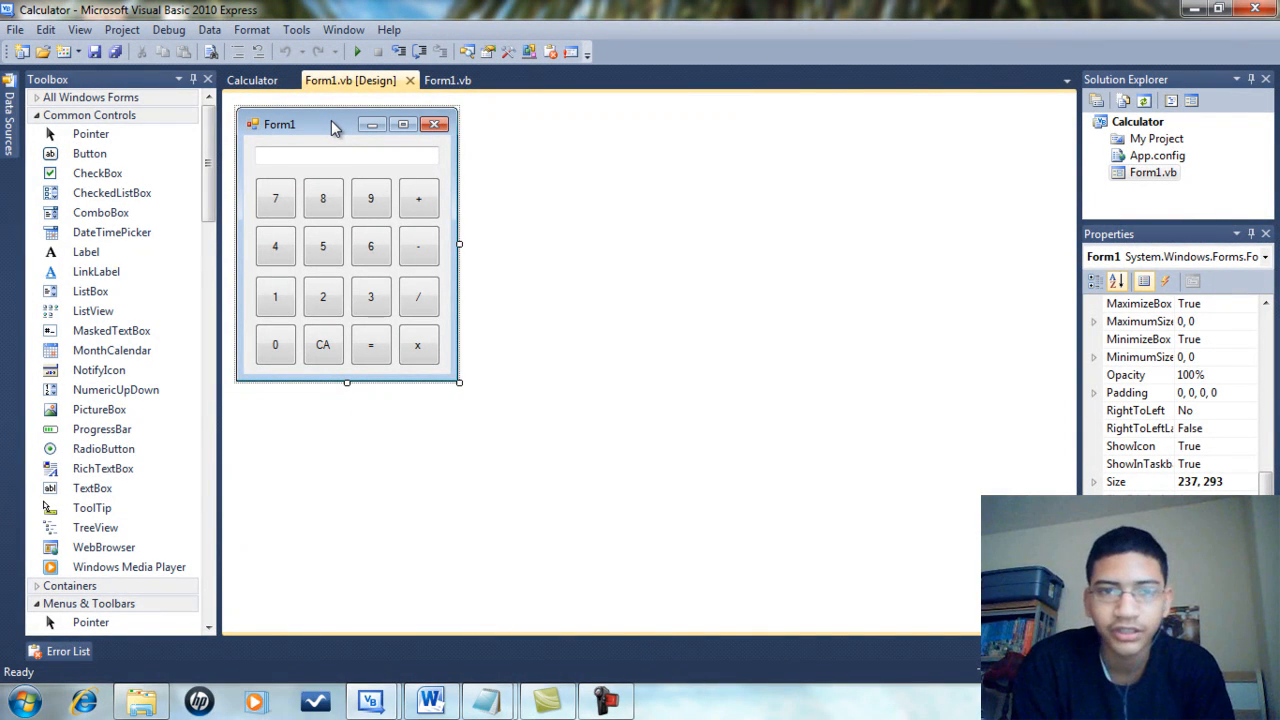
pyautogui.moveTo(340, 128)
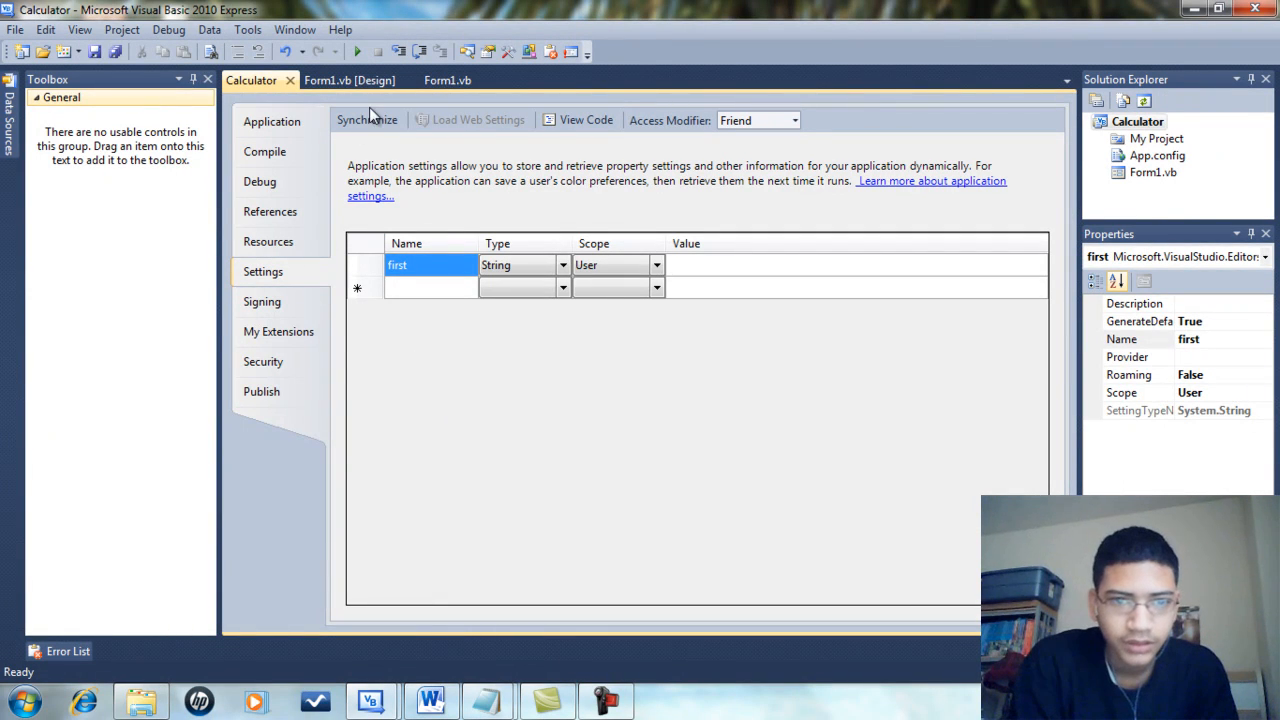
pyautogui.click(348, 80)
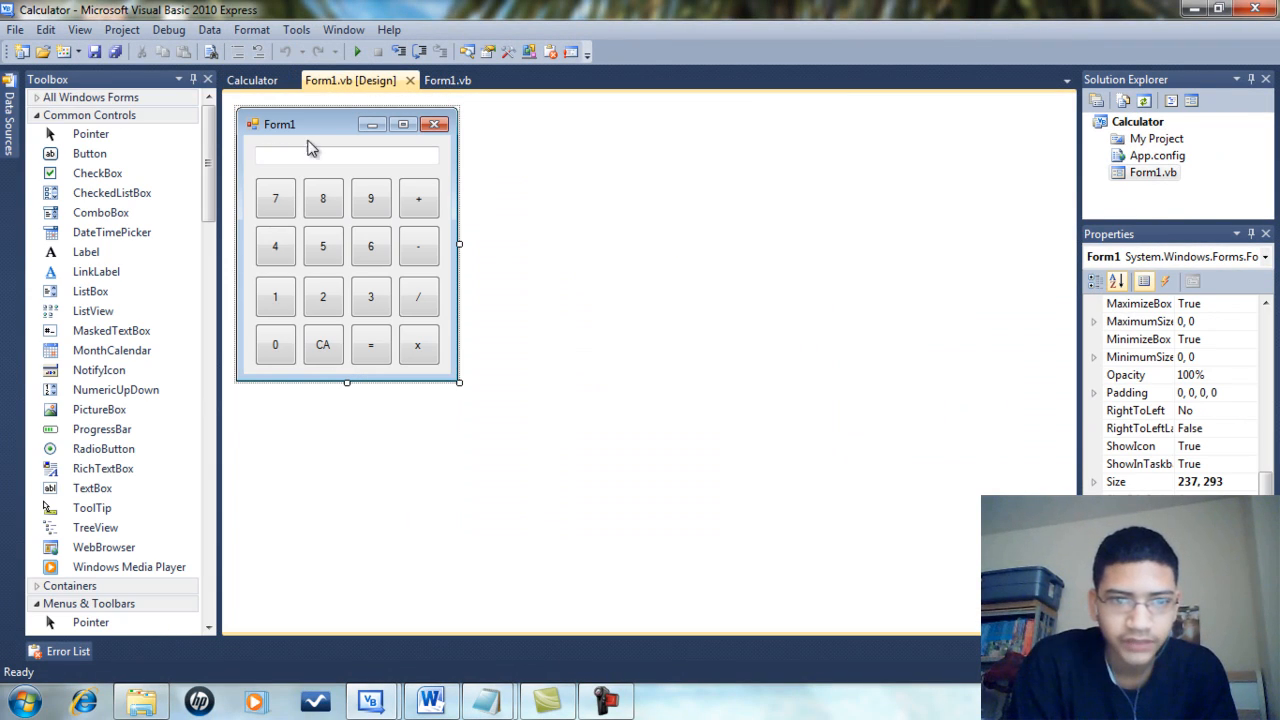
pyautogui.moveTo(418, 294)
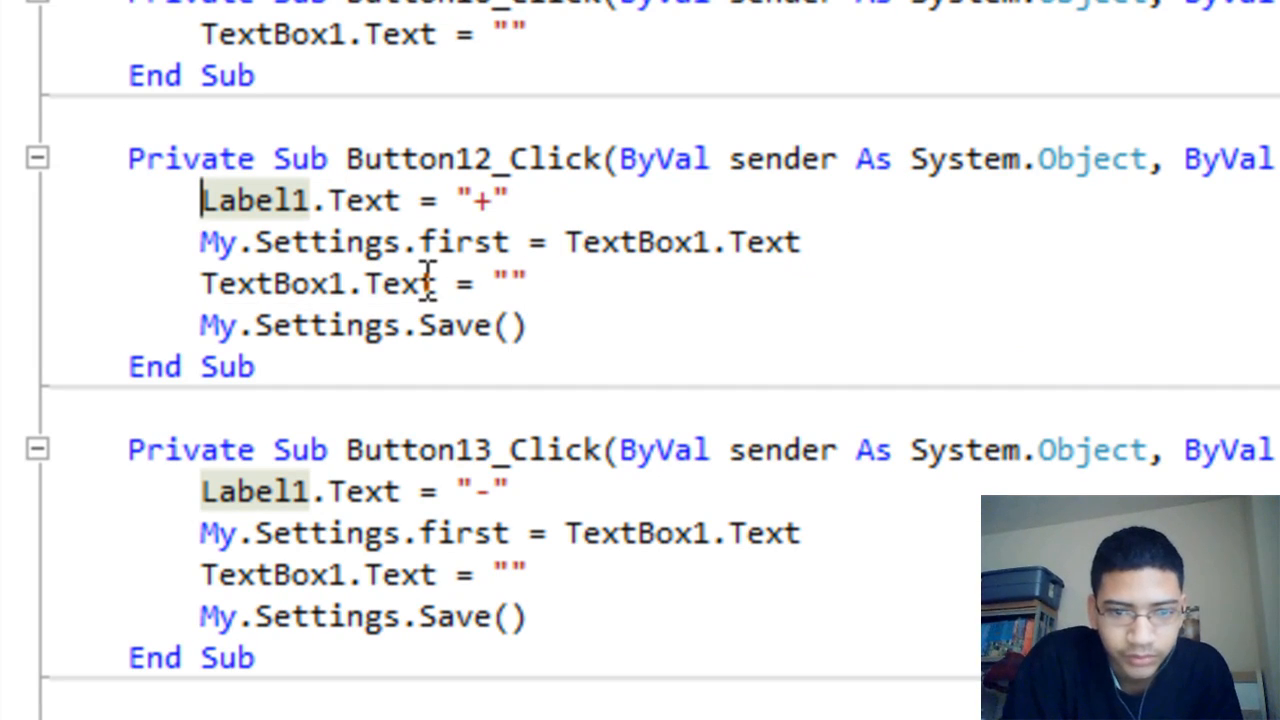
pyautogui.moveTo(584, 300)
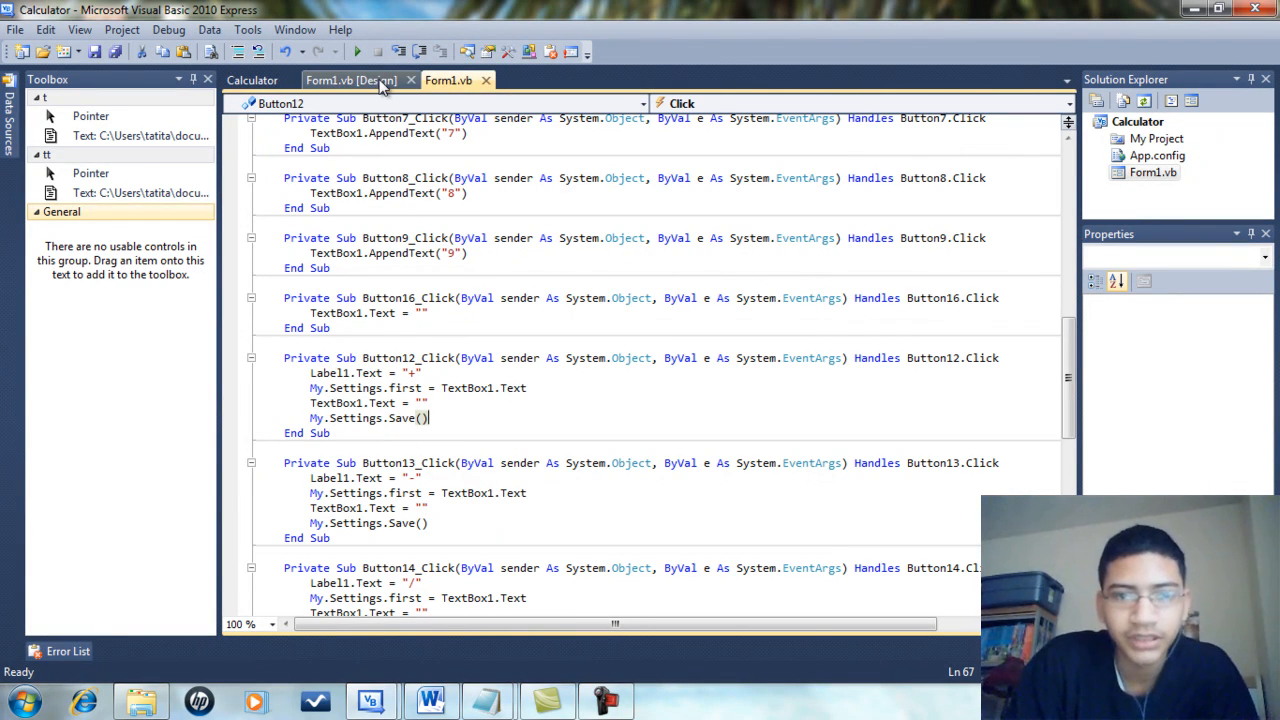
# Show the sixteen-button form layout, then bring up the equals button's Click handler
pyautogui.click(348, 80)
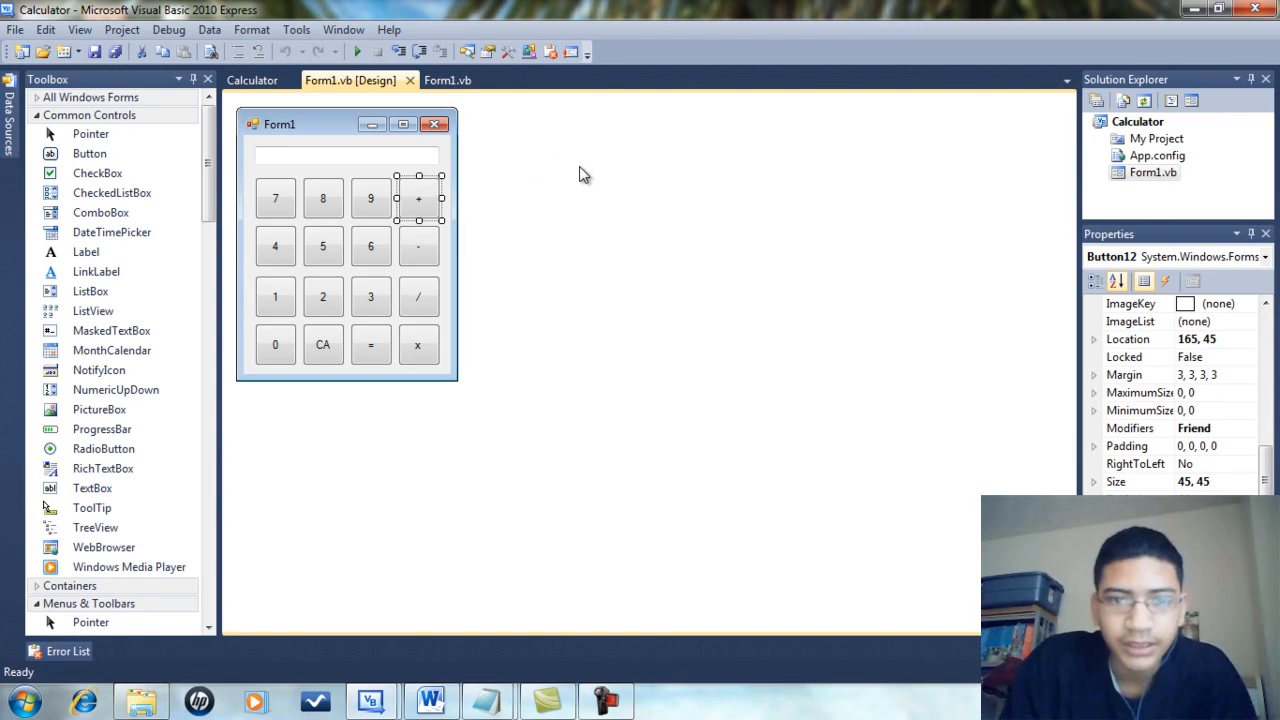
pyautogui.moveTo(496, 236)
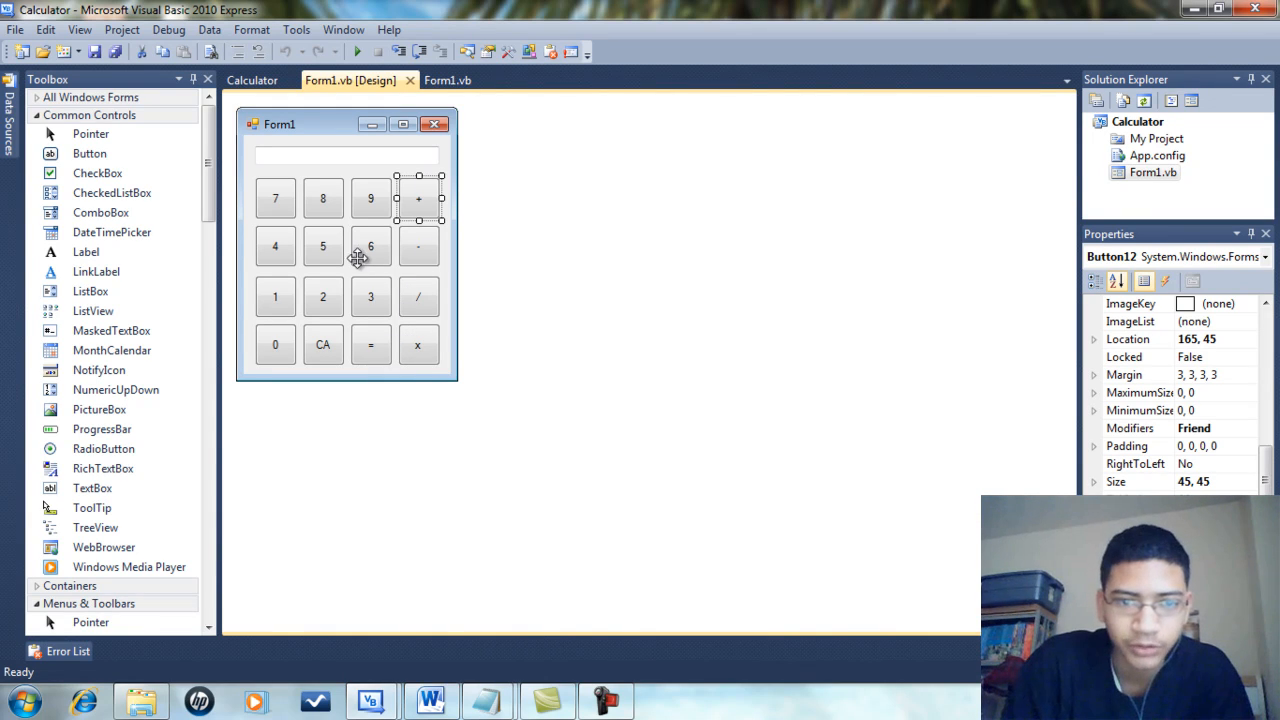
pyautogui.moveTo(376, 350)
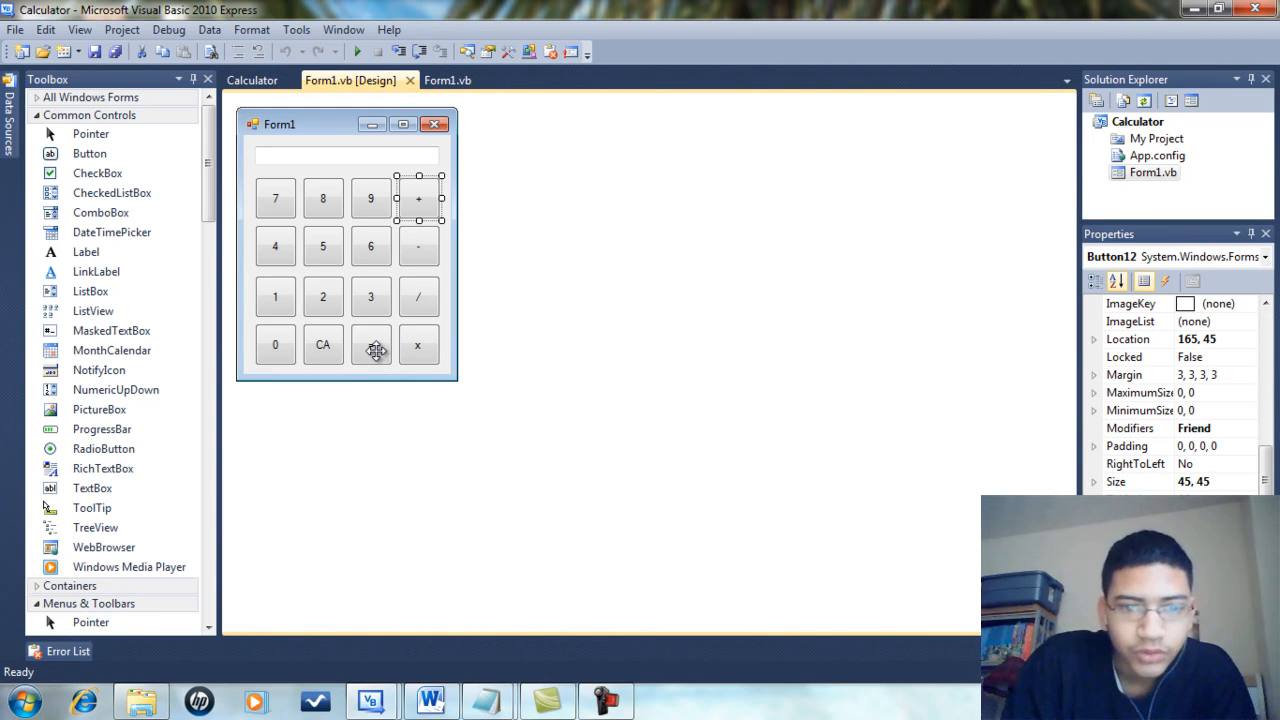
pyautogui.click(448, 80)
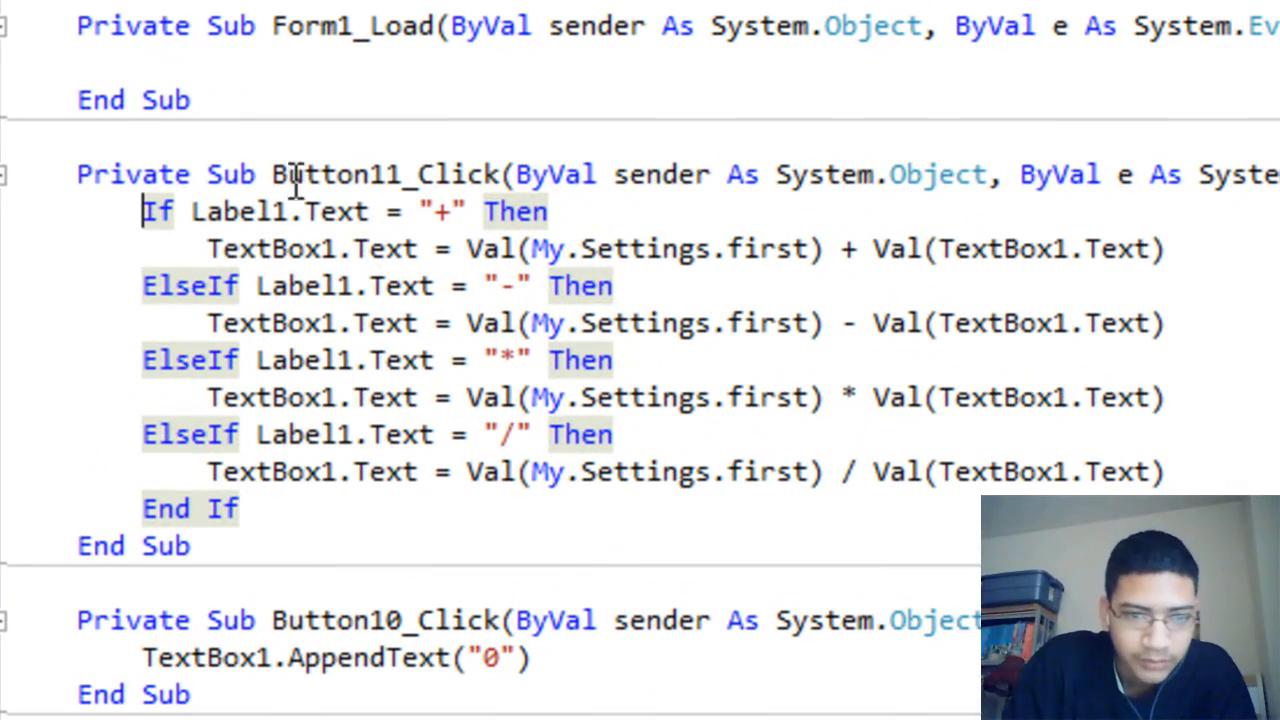
pyautogui.moveTo(160, 264)
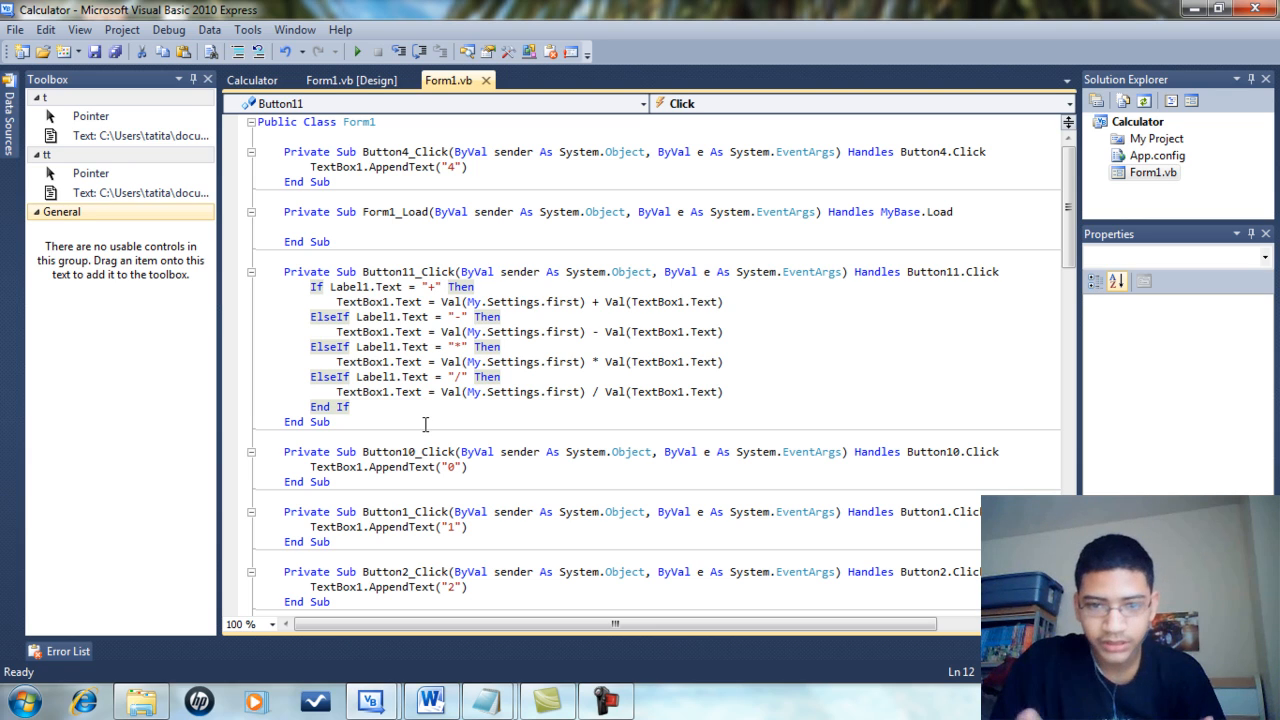
pyautogui.moveTo(420, 424)
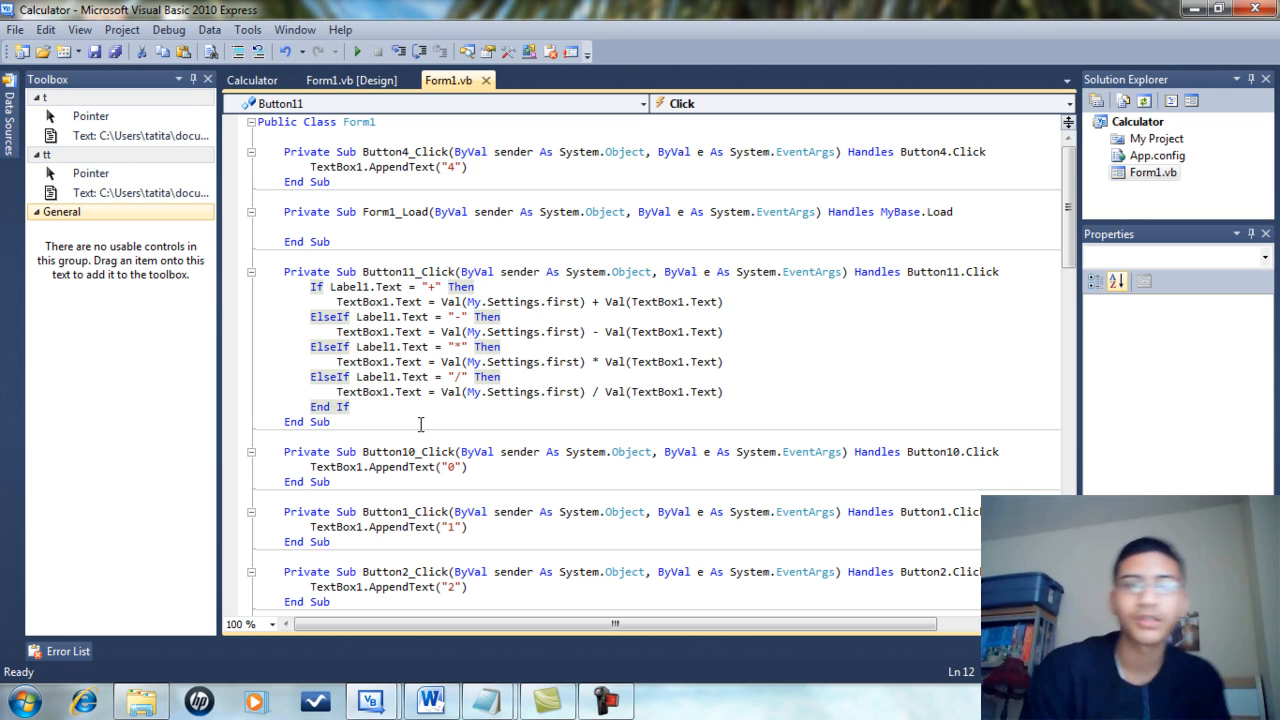
pyautogui.moveTo(356, 52)
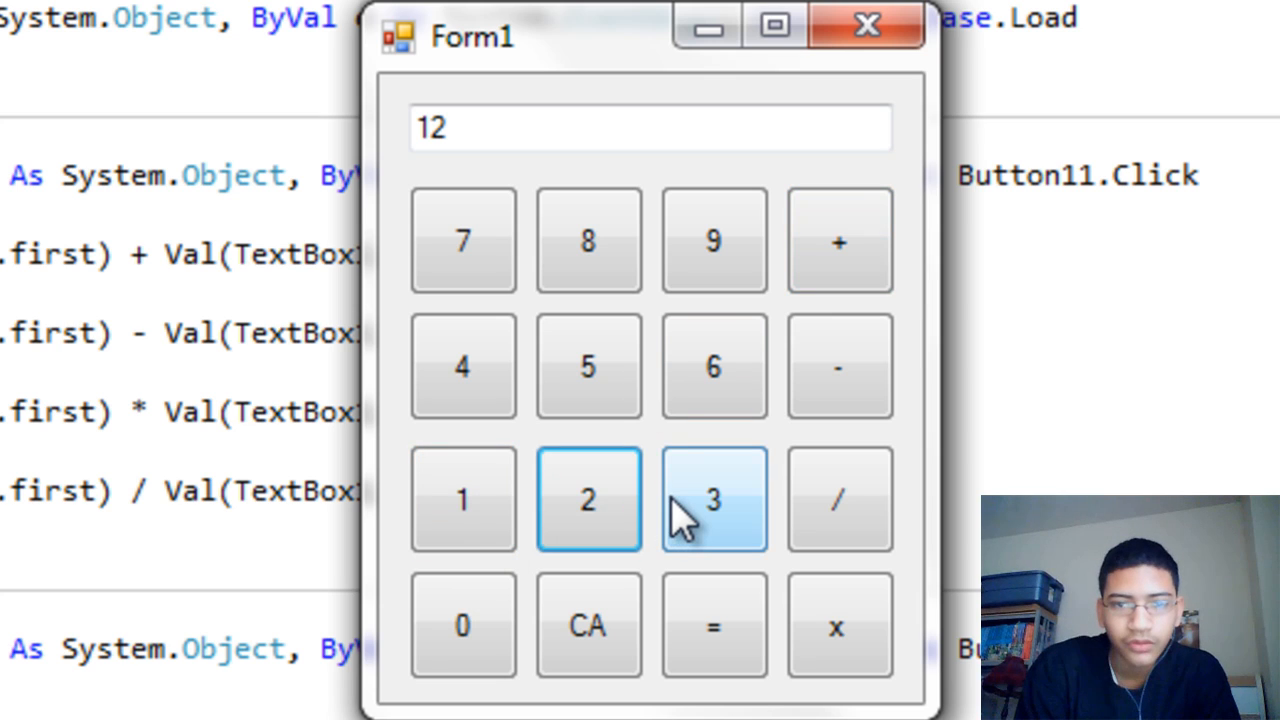
# Enter 123 + 213 on the running calculator and compute the result 336
pyautogui.click(712, 500)
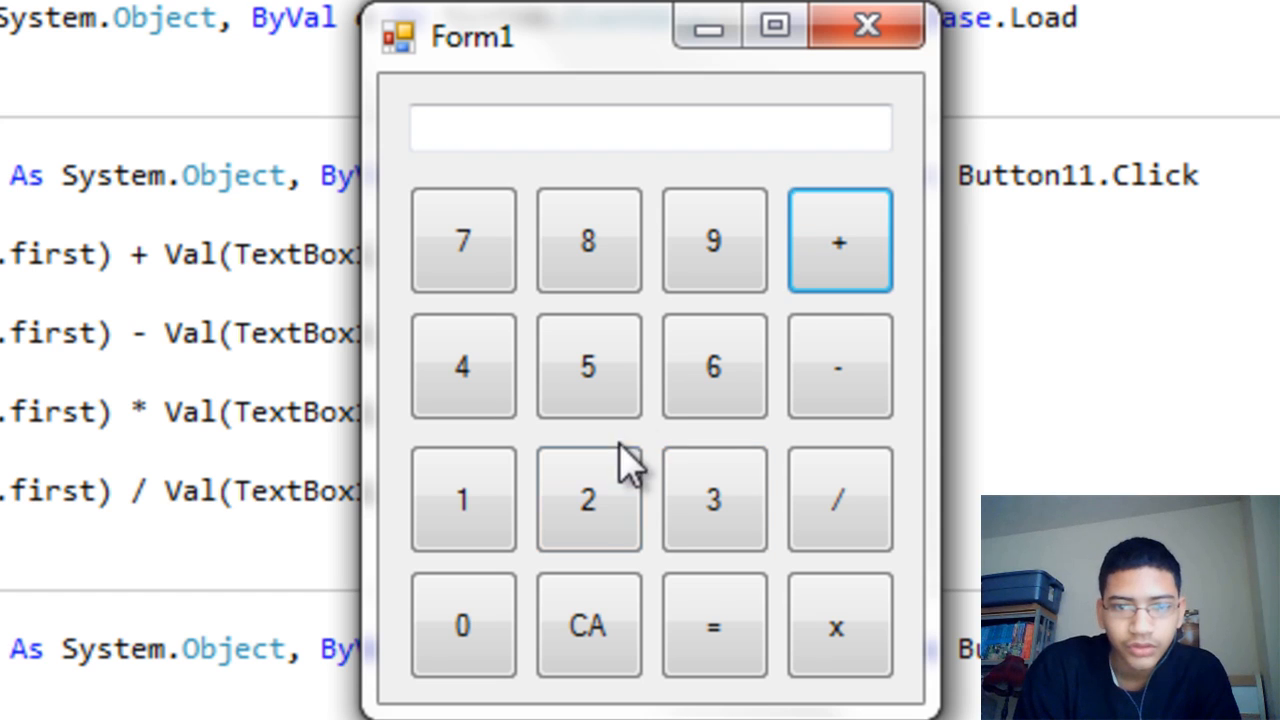
pyautogui.click(588, 500)
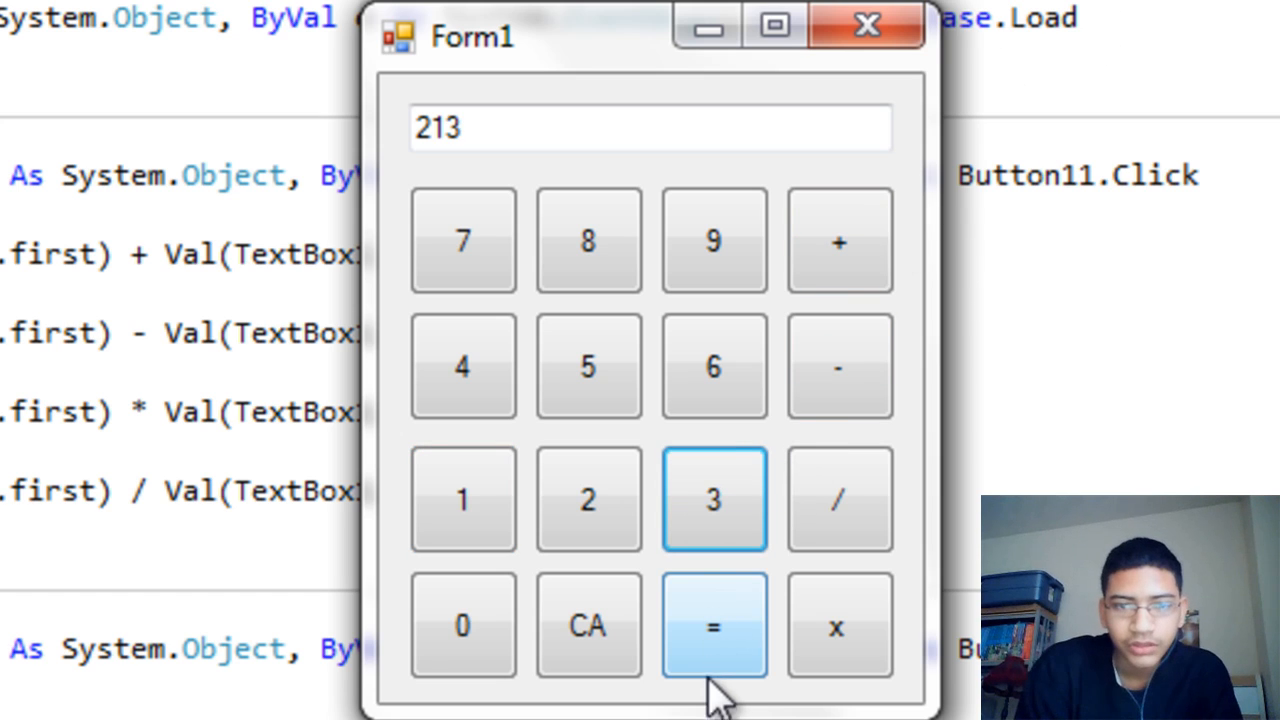
pyautogui.moveTo(740, 664)
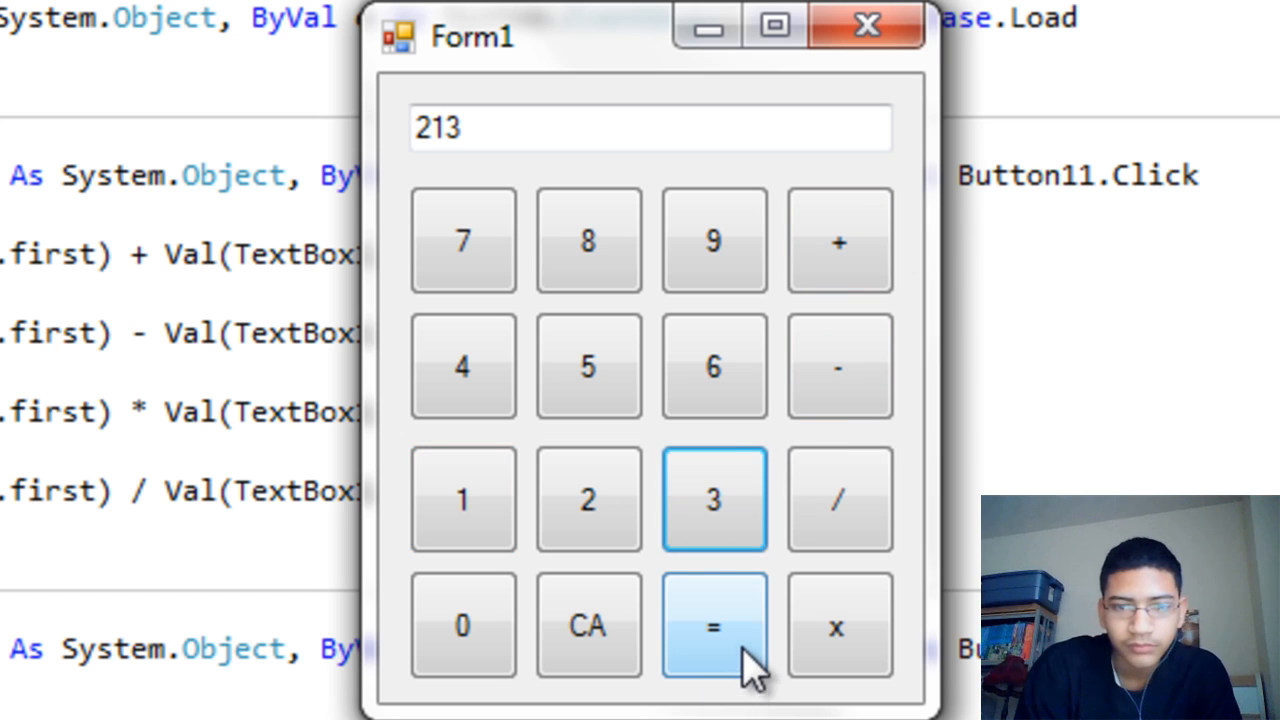
pyautogui.click(712, 624)
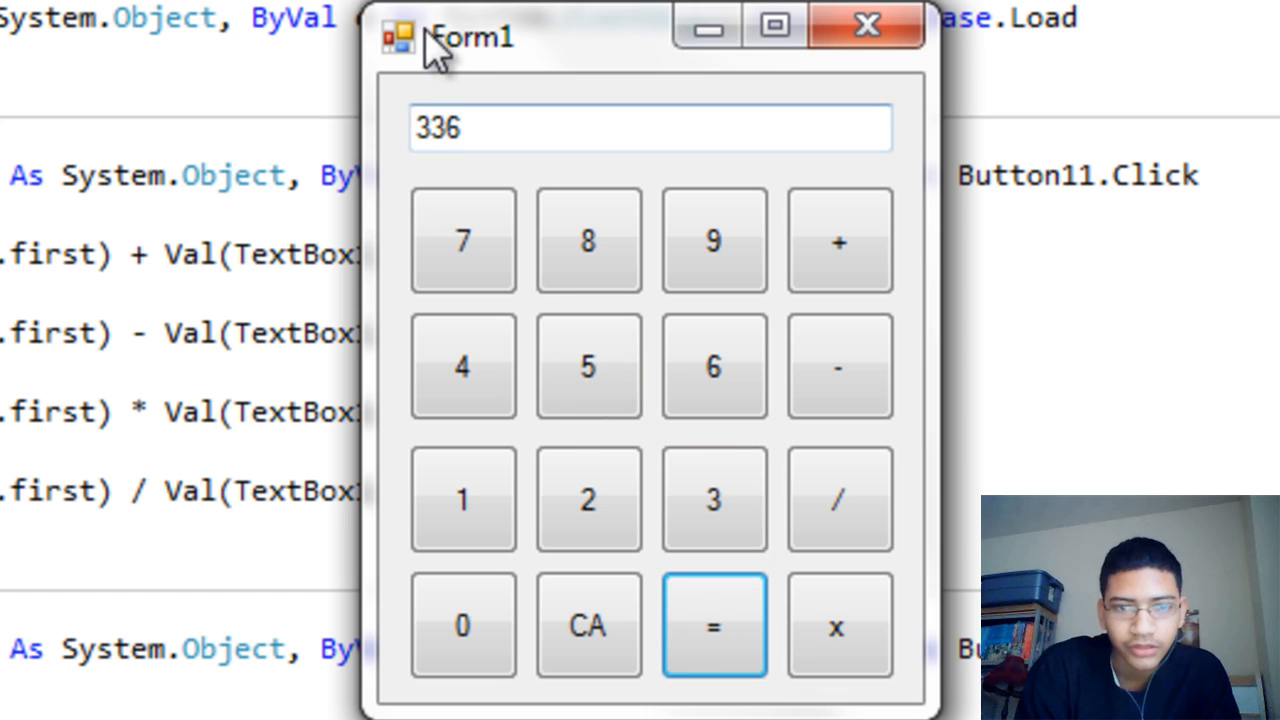
pyautogui.click(650, 128)
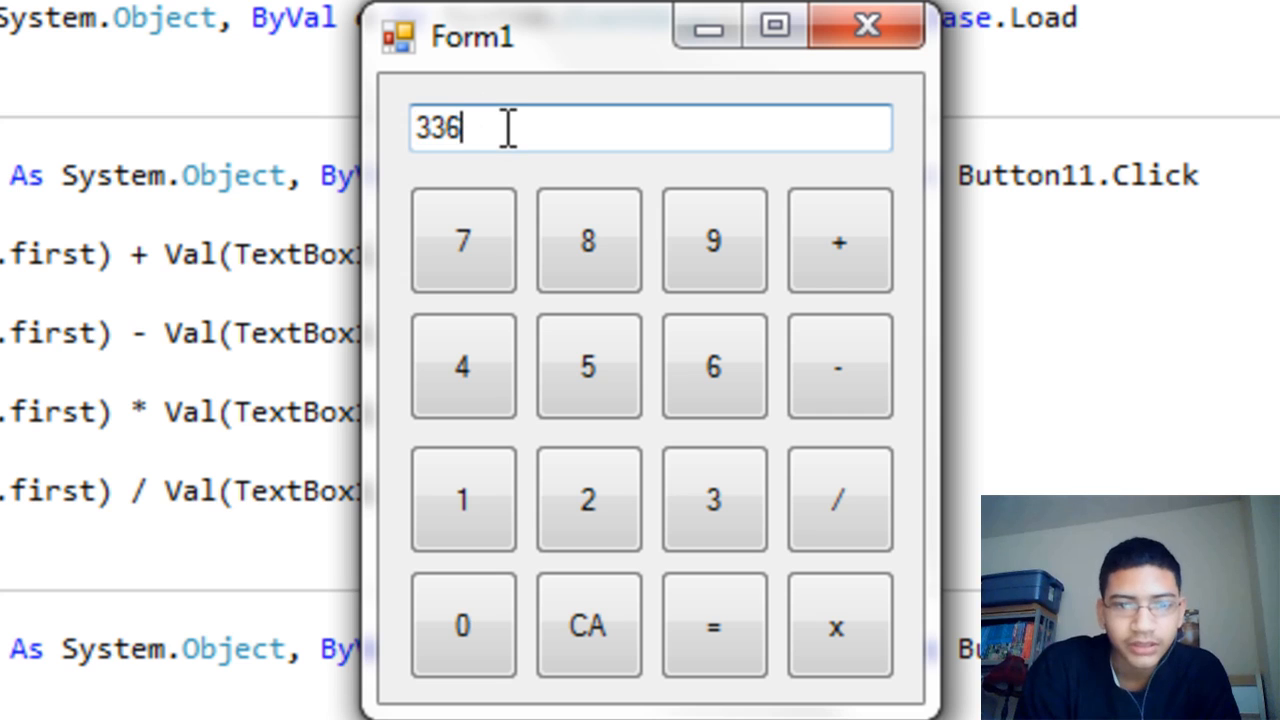
pyautogui.moveTo(860, 464)
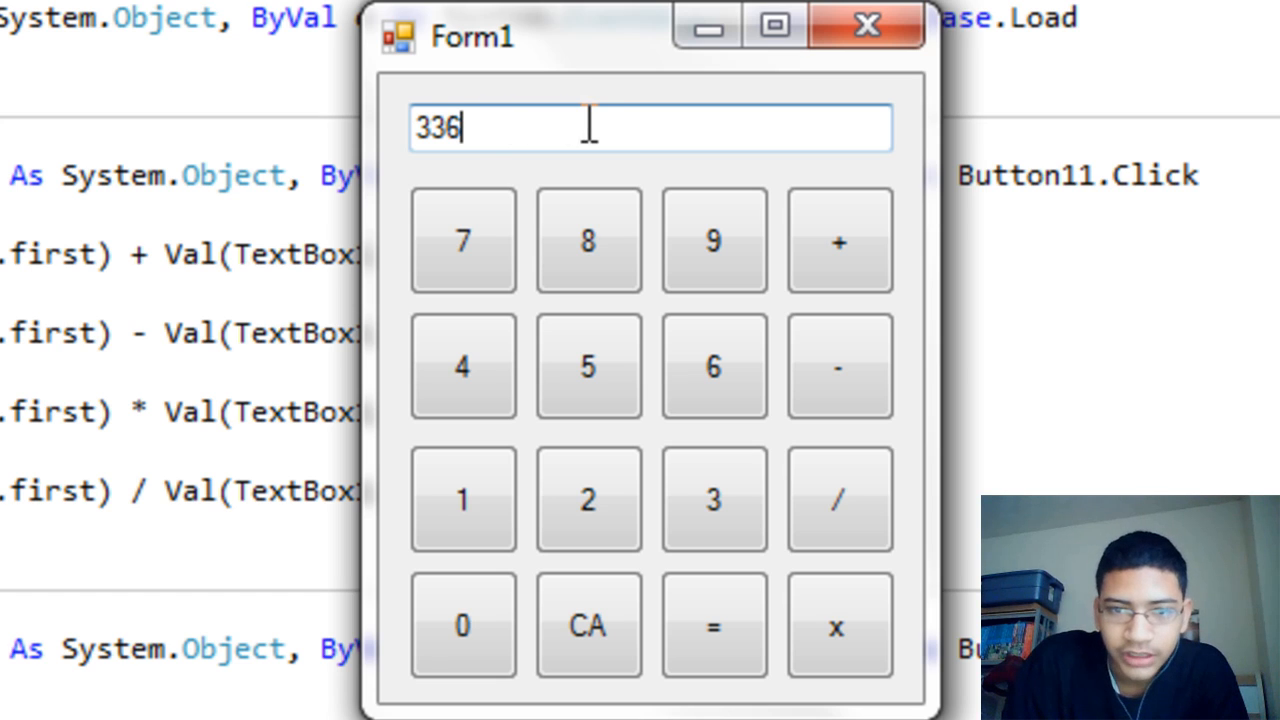
pyautogui.moveTo(936, 120)
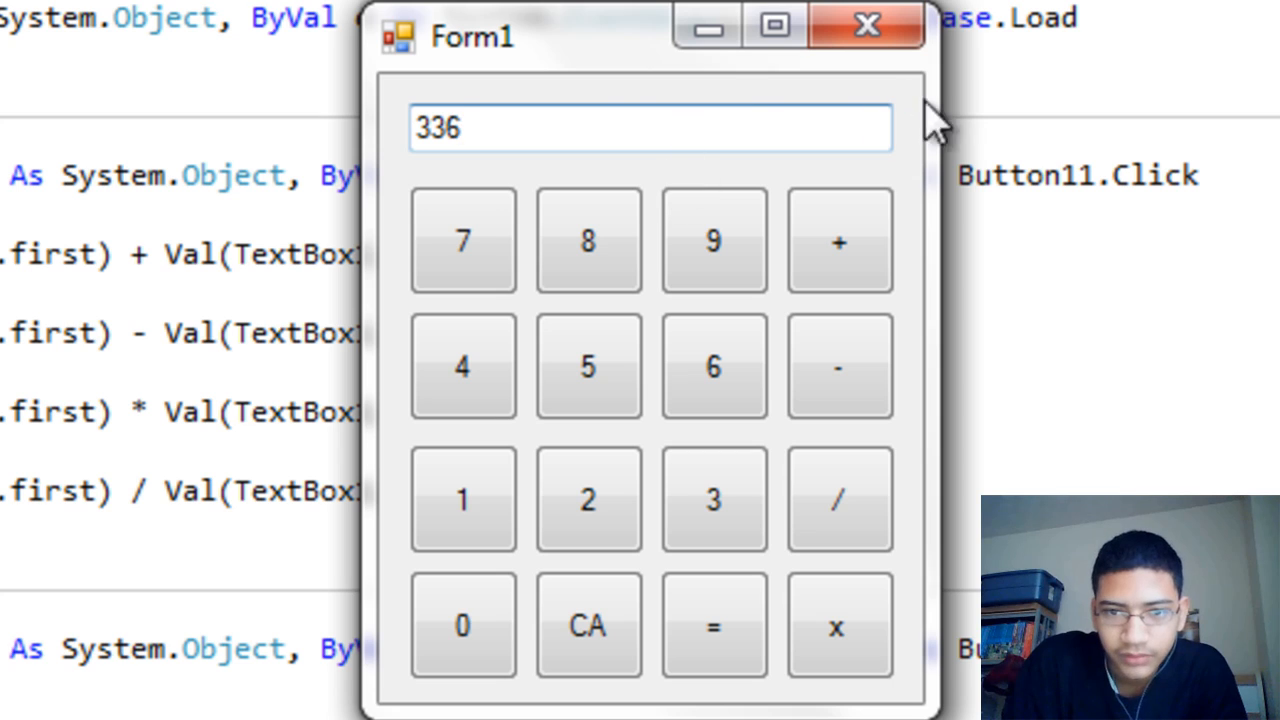
pyautogui.moveTo(664, 118)
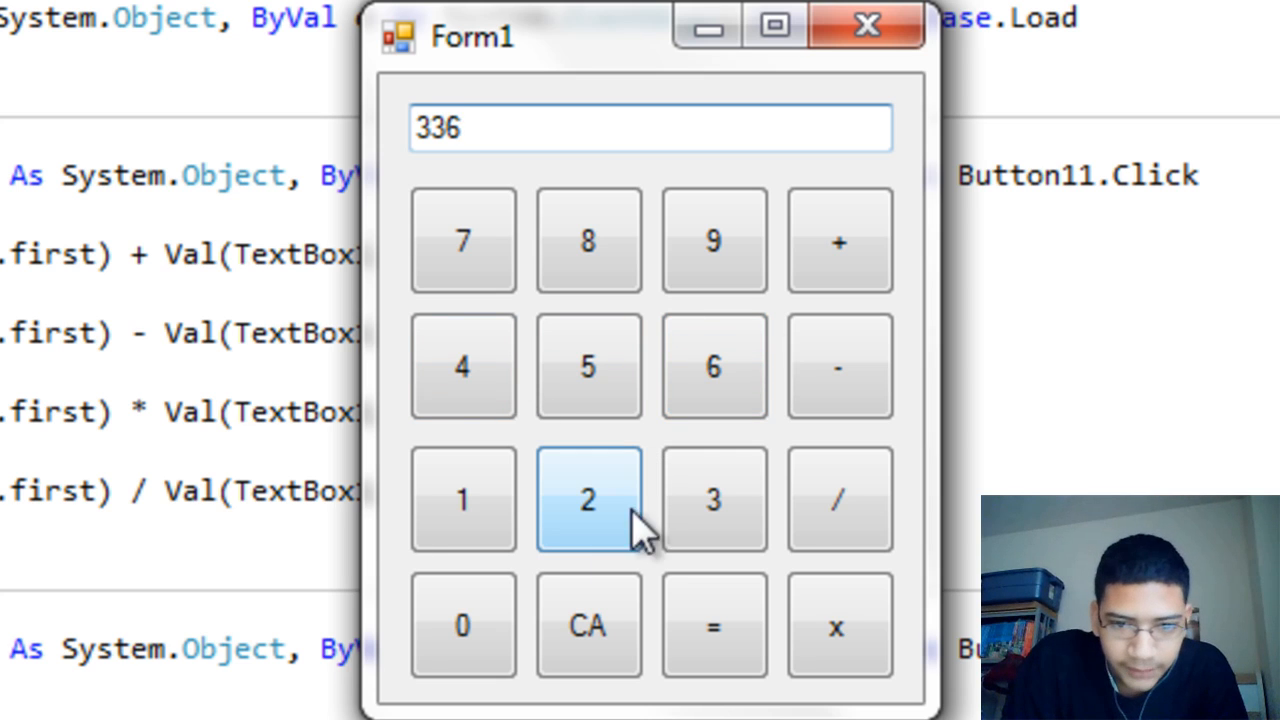
# Enter one more test digit, then close the running Form1 calculator
pyautogui.click(588, 624)
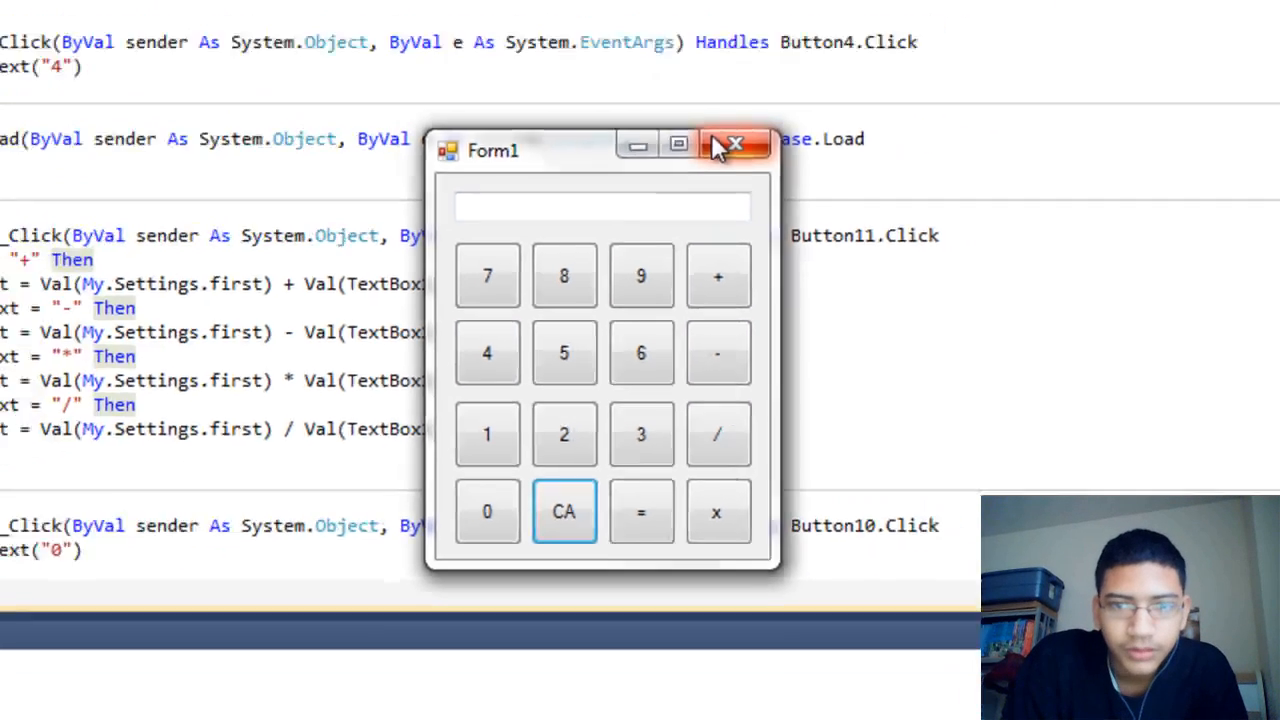
pyautogui.click(736, 144)
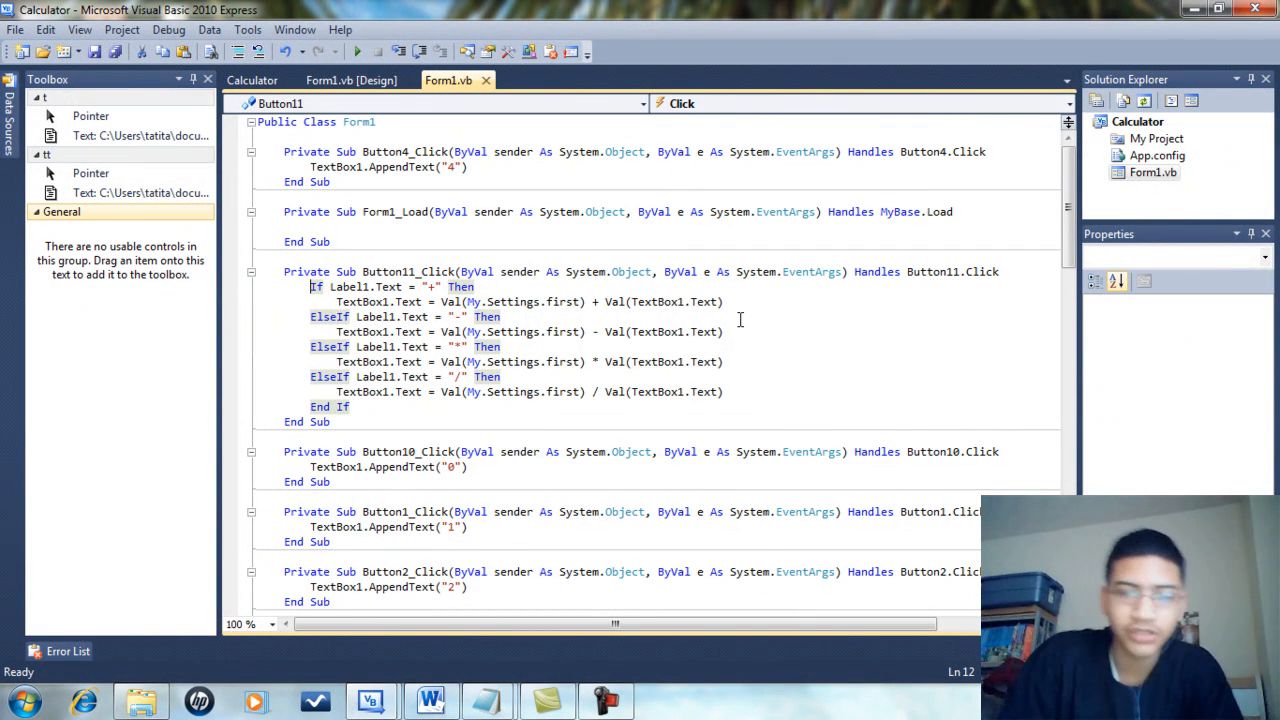
pyautogui.moveTo(688, 456)
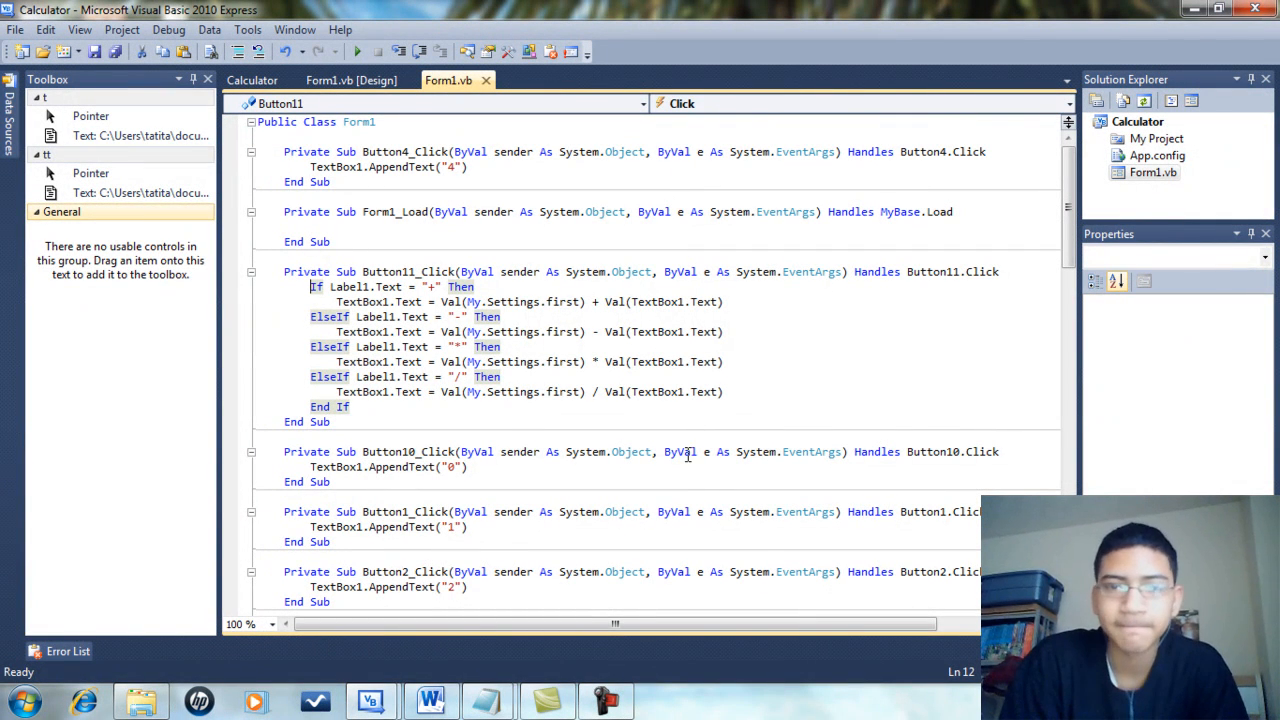
pyautogui.scroll(-3)
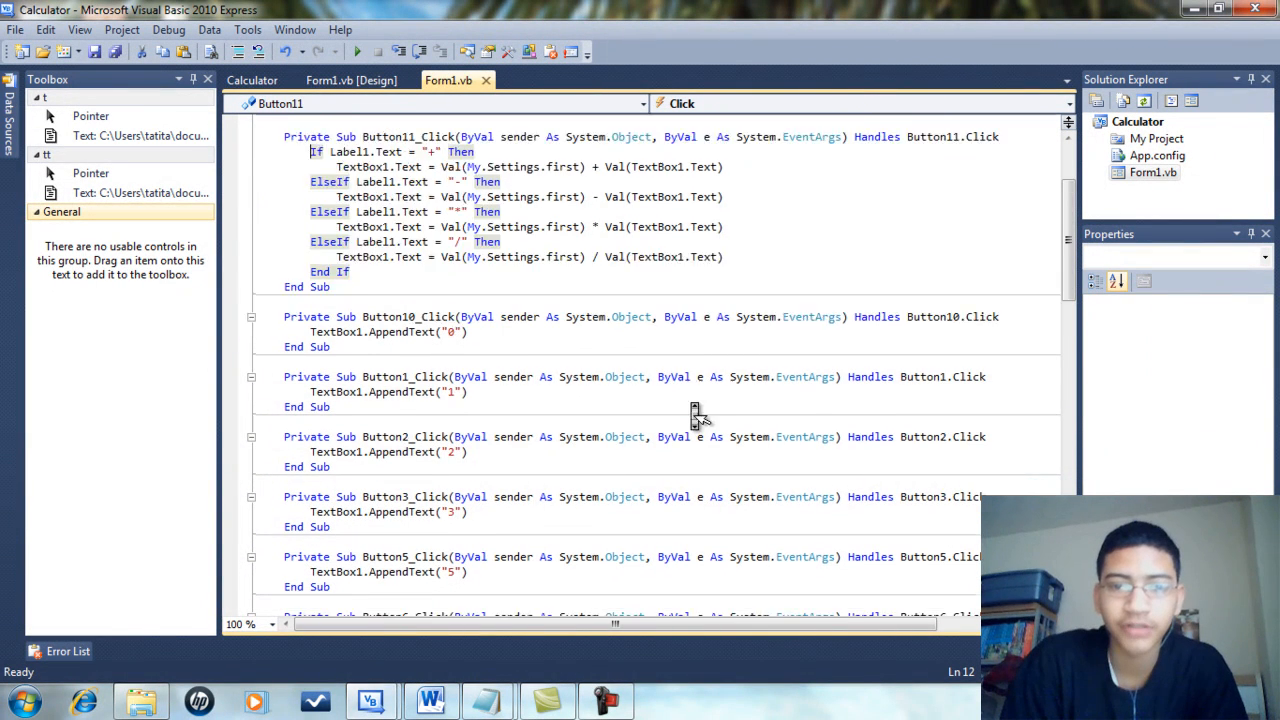
pyautogui.scroll(3)
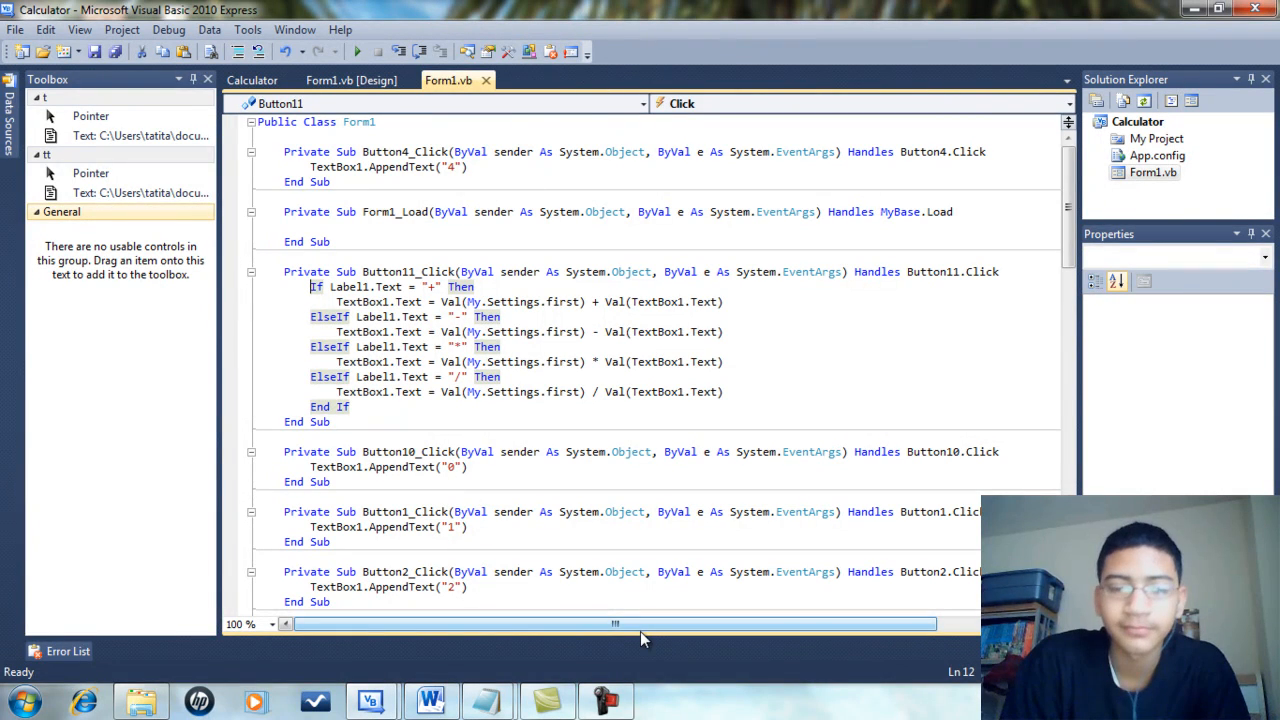
pyautogui.click(604, 700)
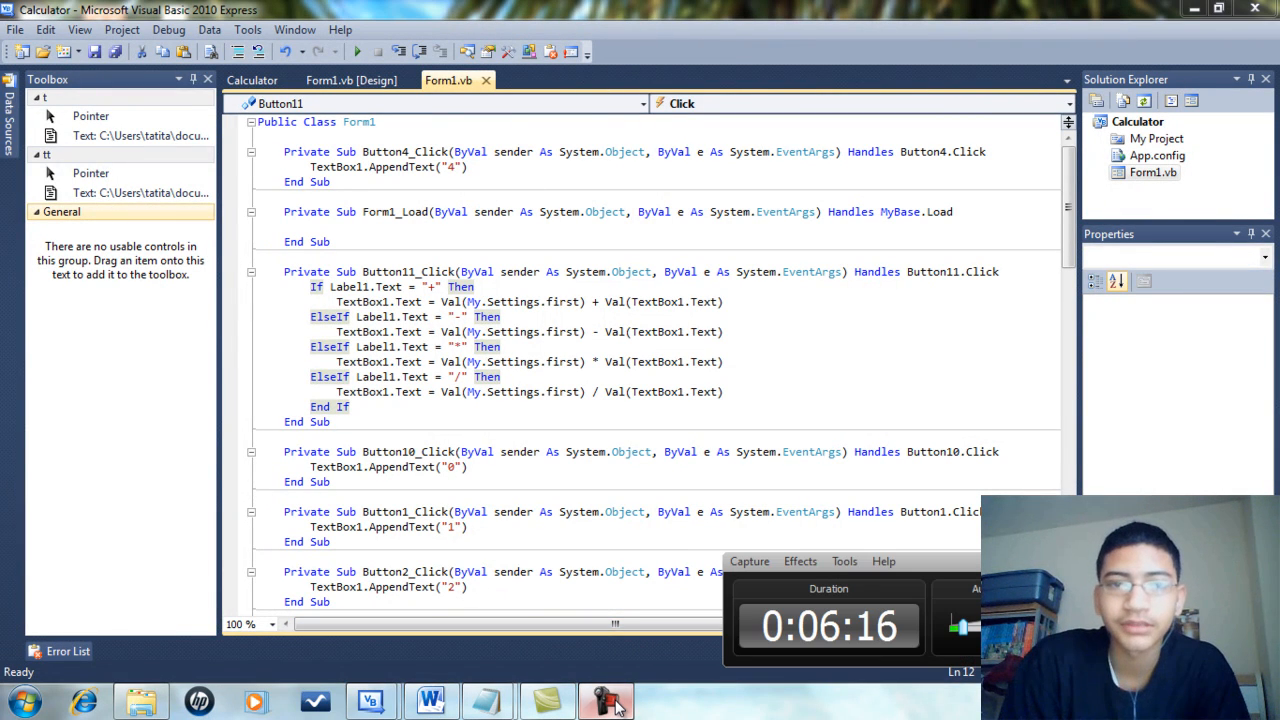